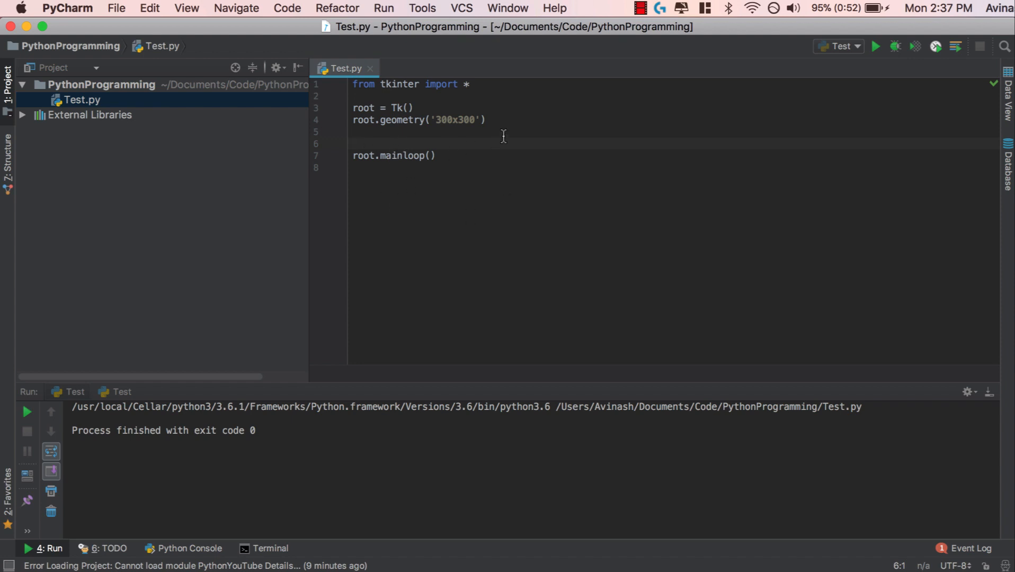
Step: Write c = Canvas(root, height=250, width=300, bg="blue") on a new line before the main loop
click(372, 143)
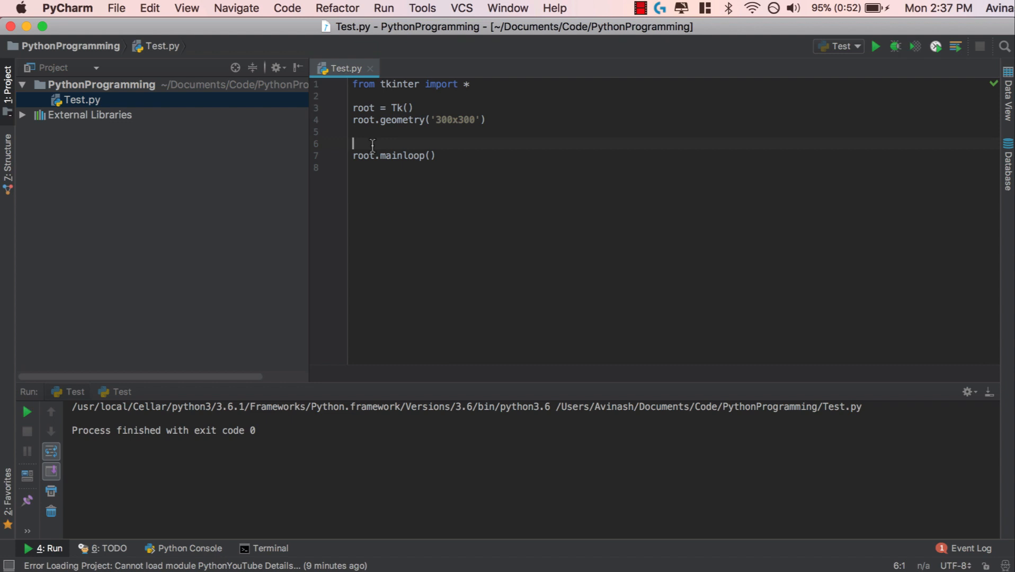
key(enter)
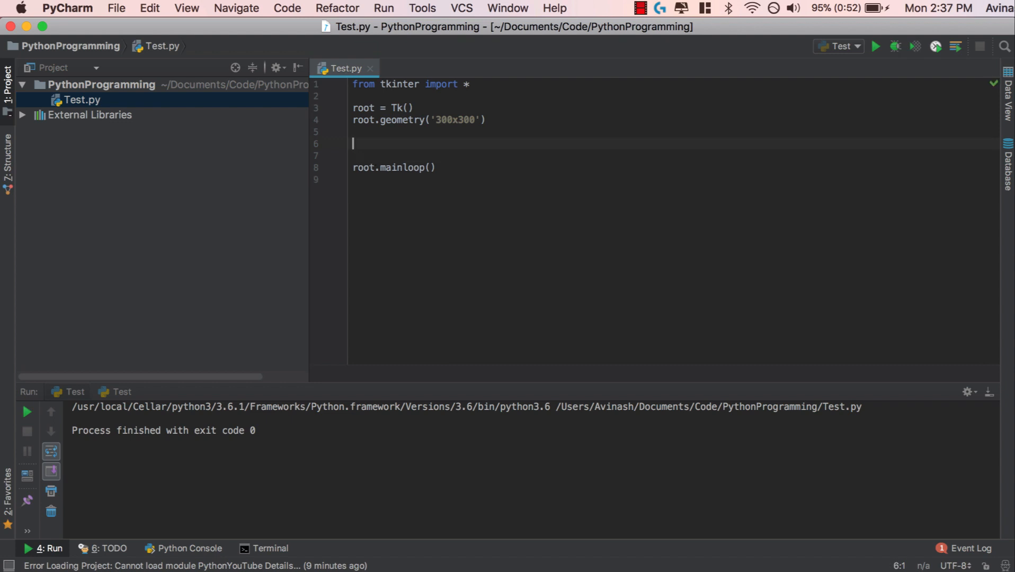
text(c =)
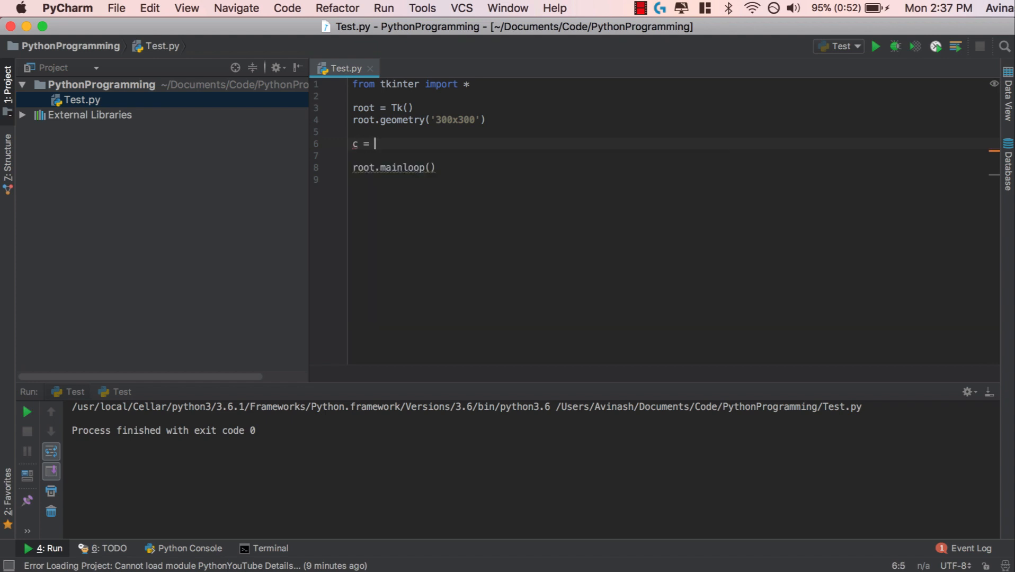
text(Canvas(root,)
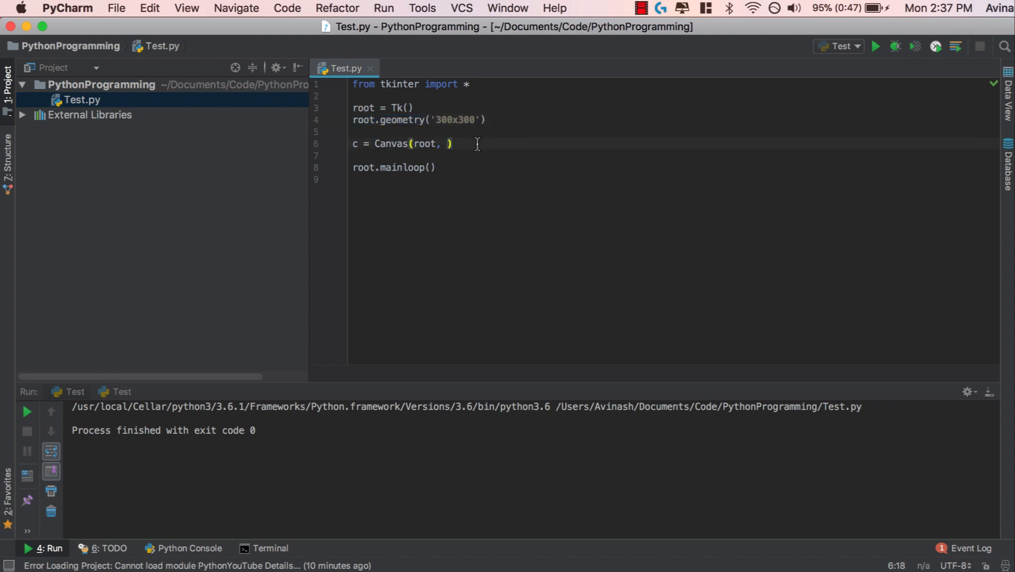
text(height=)
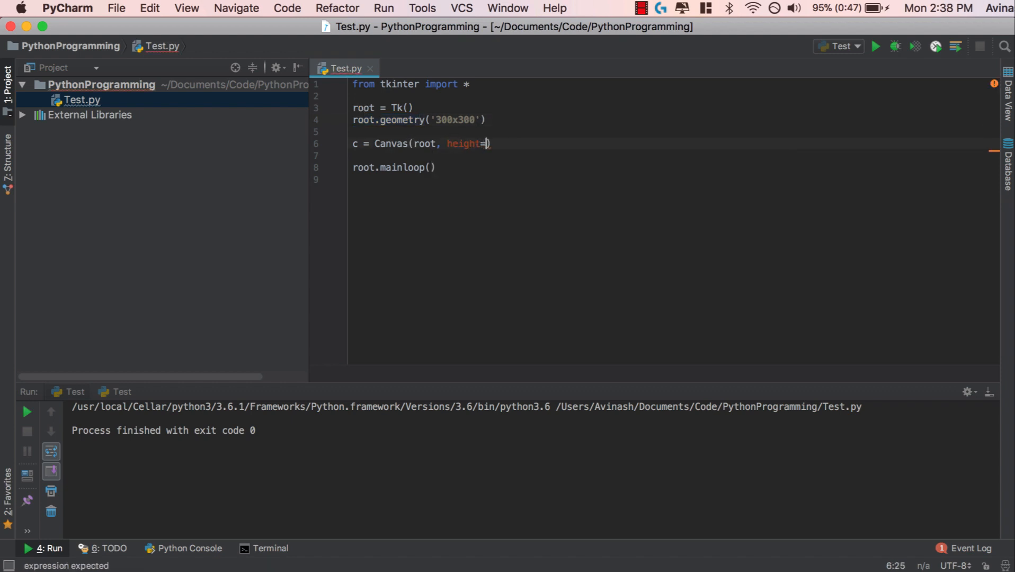
text(250, width=300,)
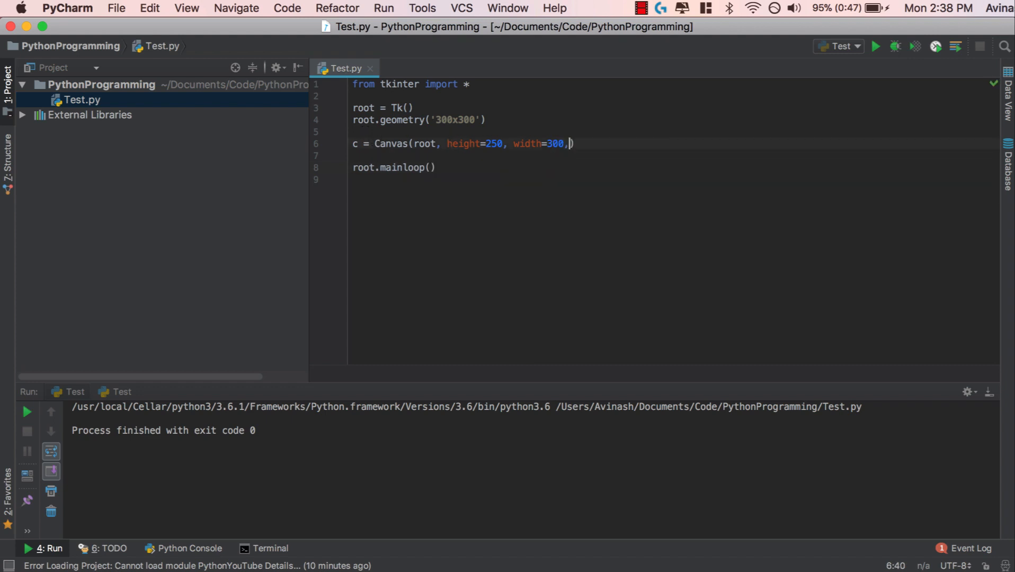
text(bg)
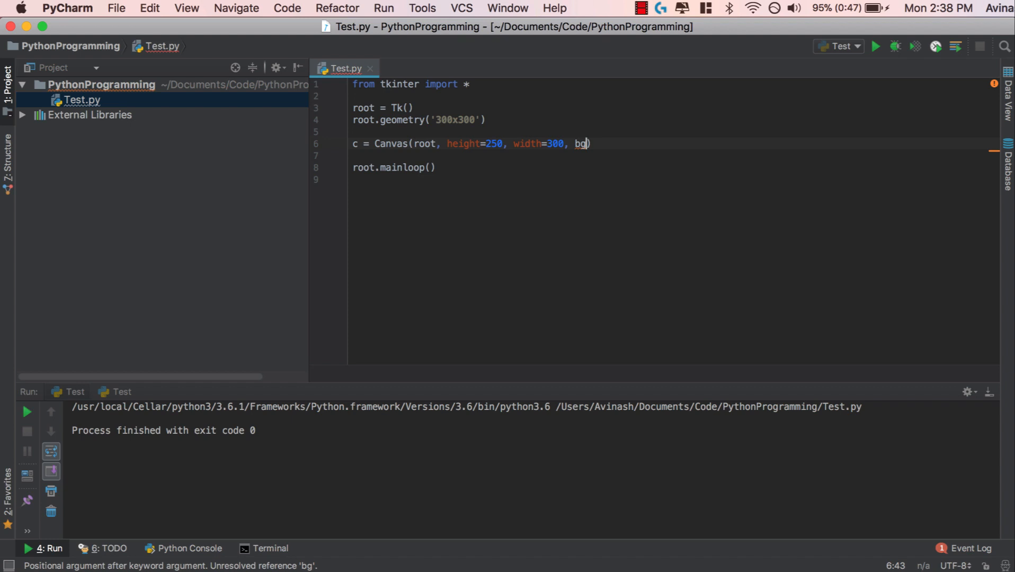
text(=")
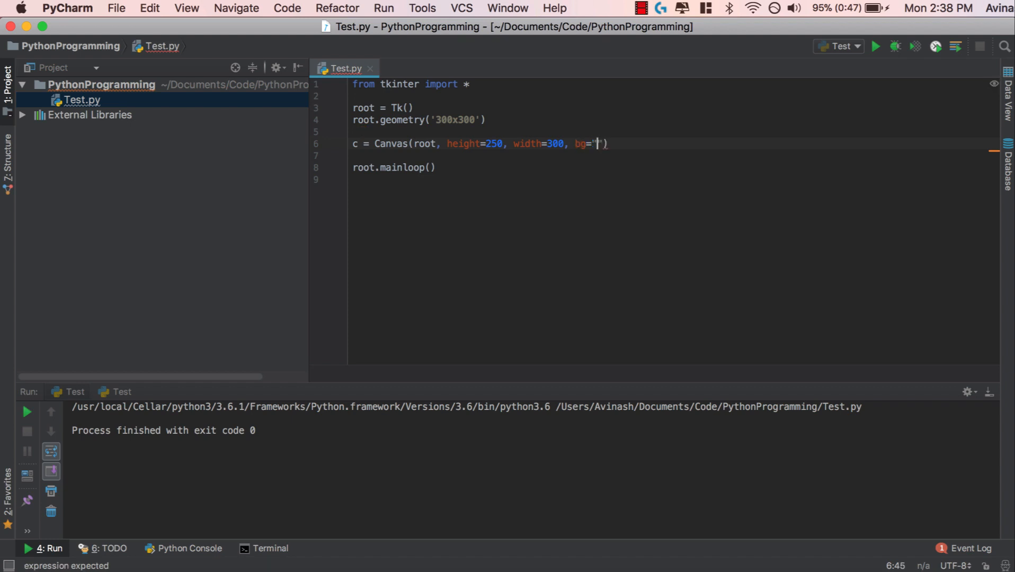
text(blue)
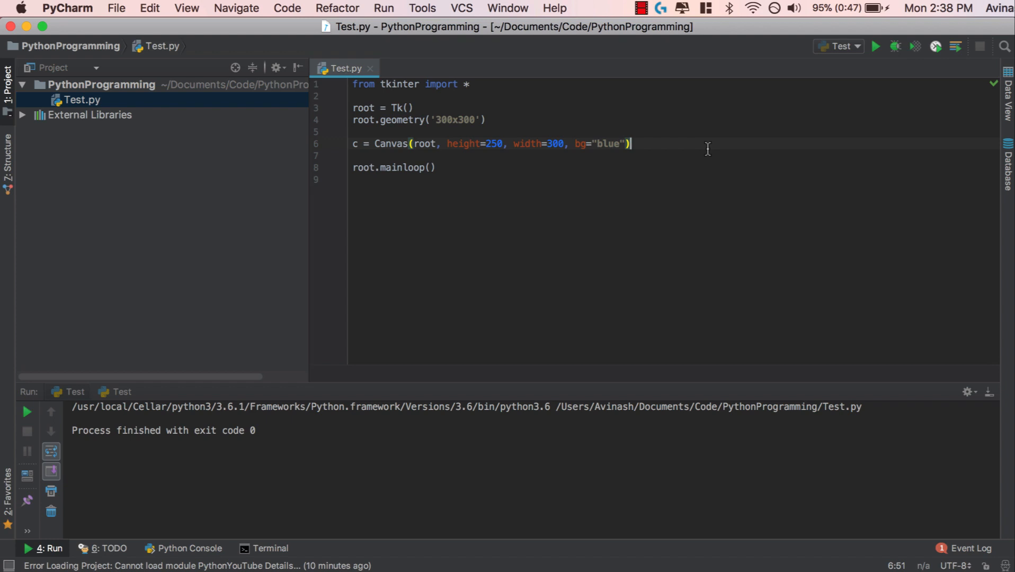
Step: Add c.pack() under the Canvas line and run the script to show the blue canvas
click(875, 46)
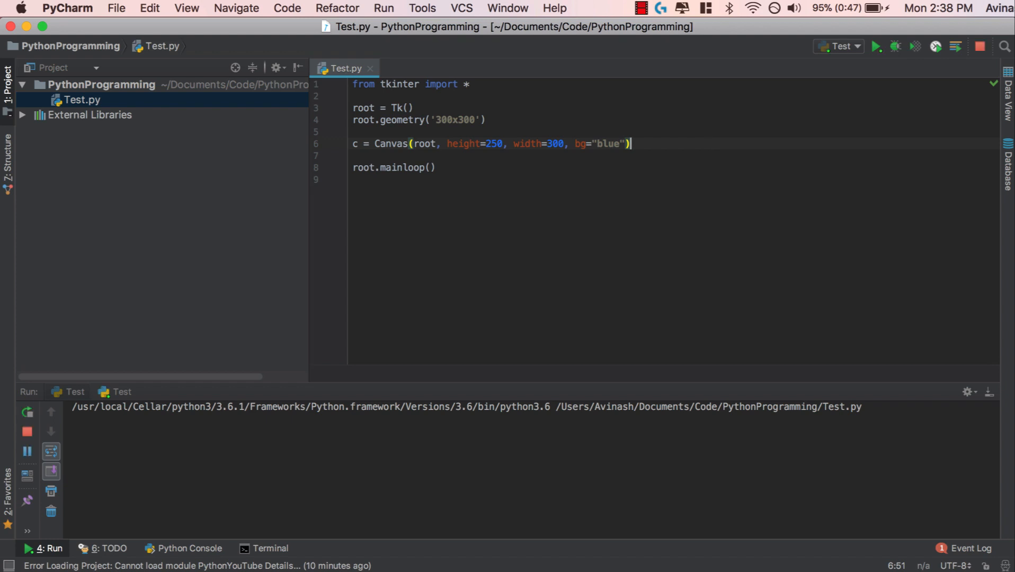
click(877, 46)
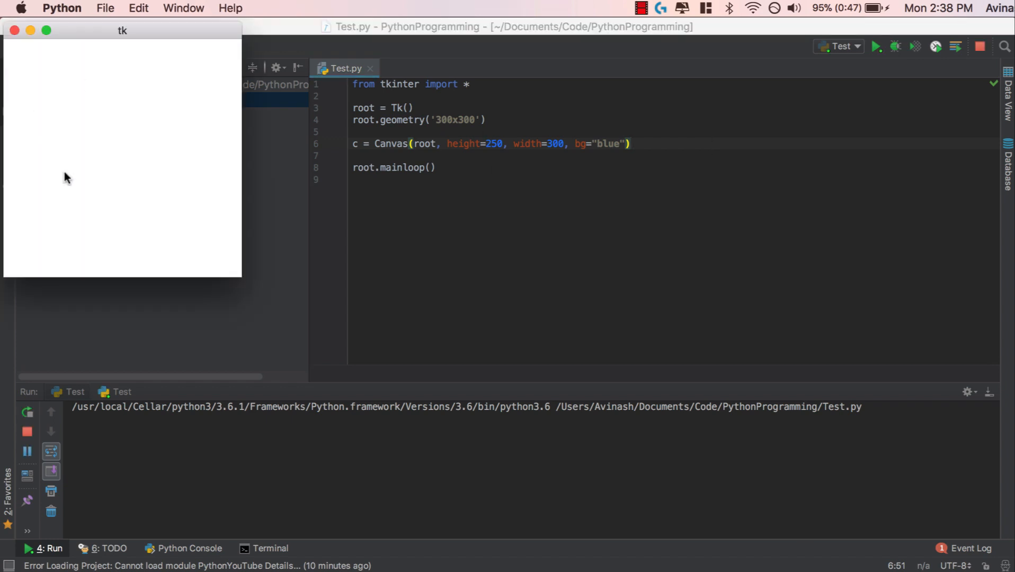
mouse_move(401, 160)
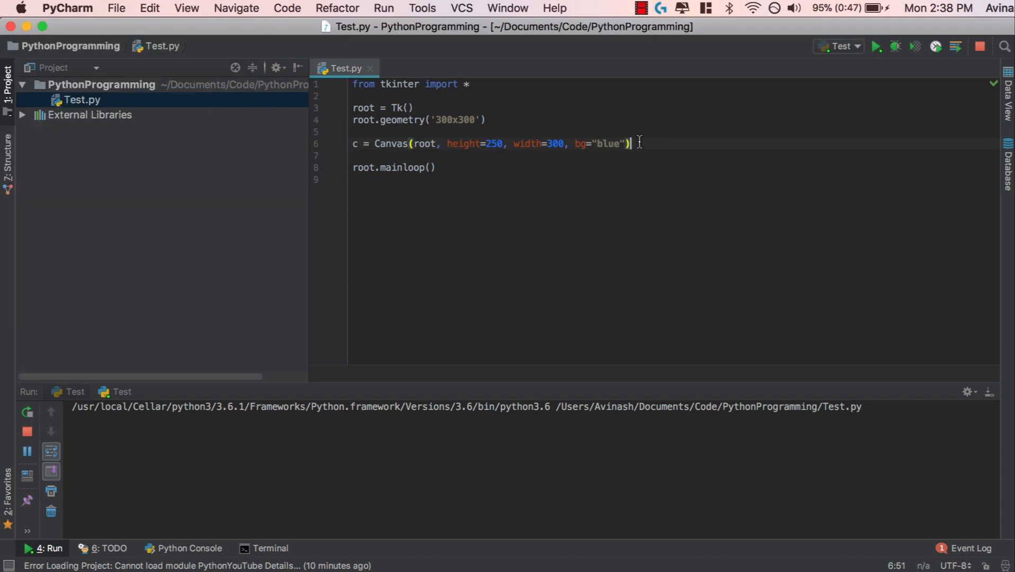
text(c.pack)
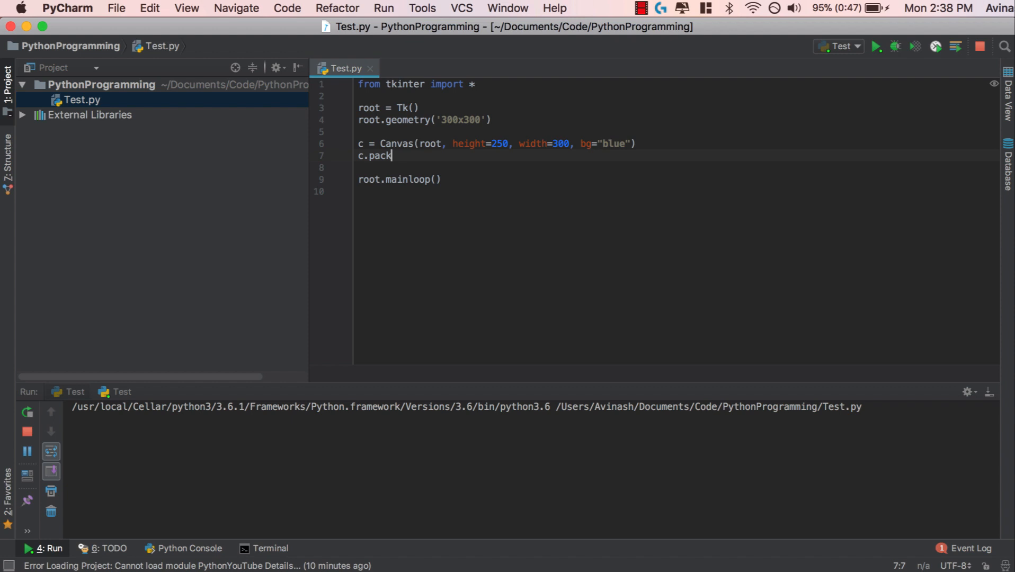
text(())
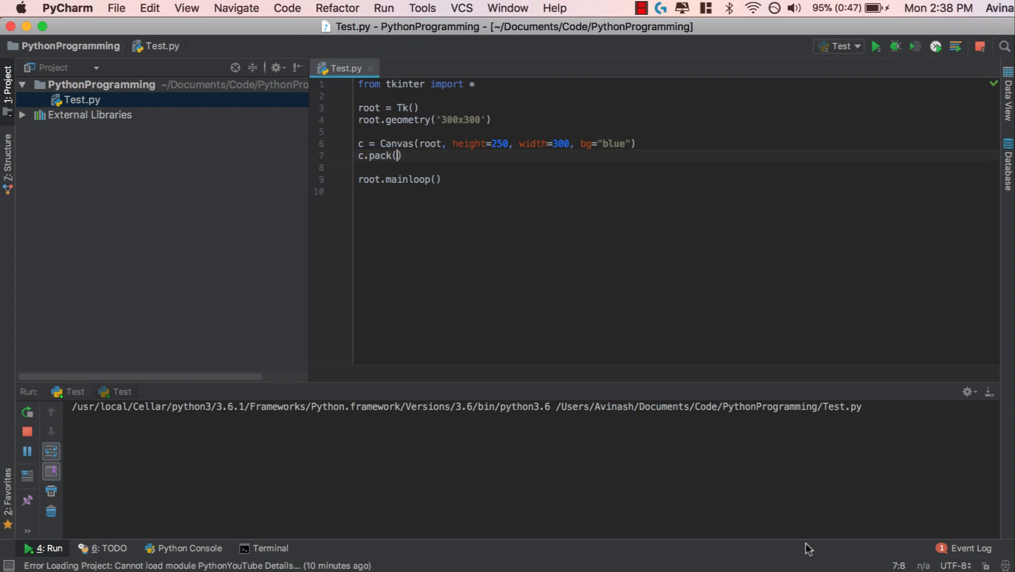
click(874, 46)
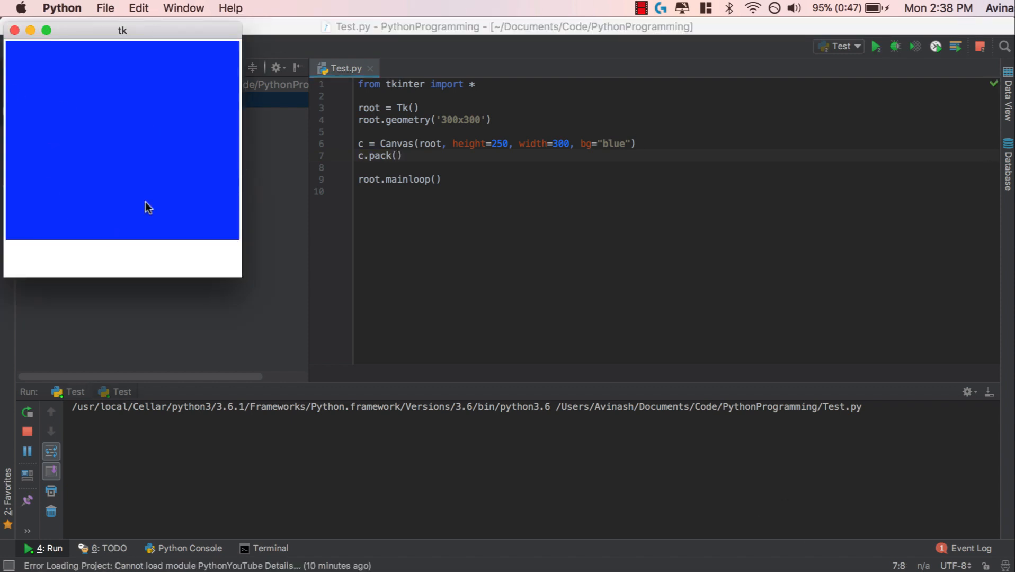
mouse_move(82, 245)
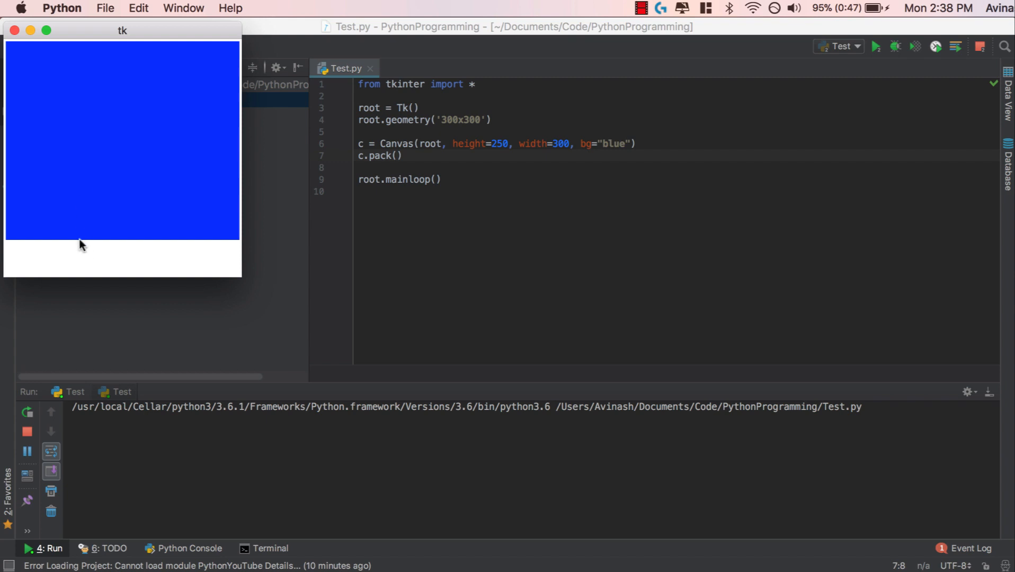
mouse_move(73, 273)
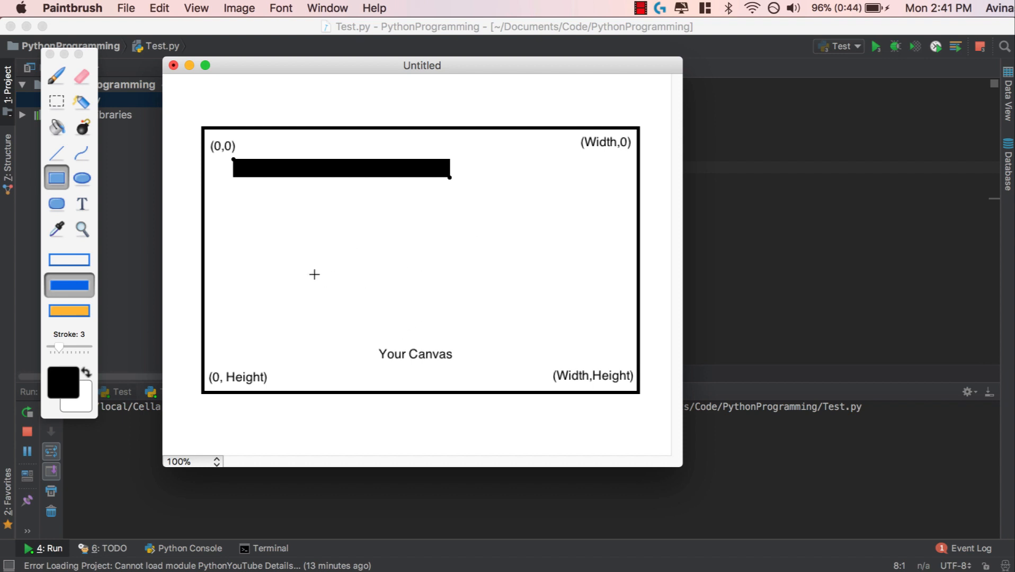
mouse_move(181, 211)
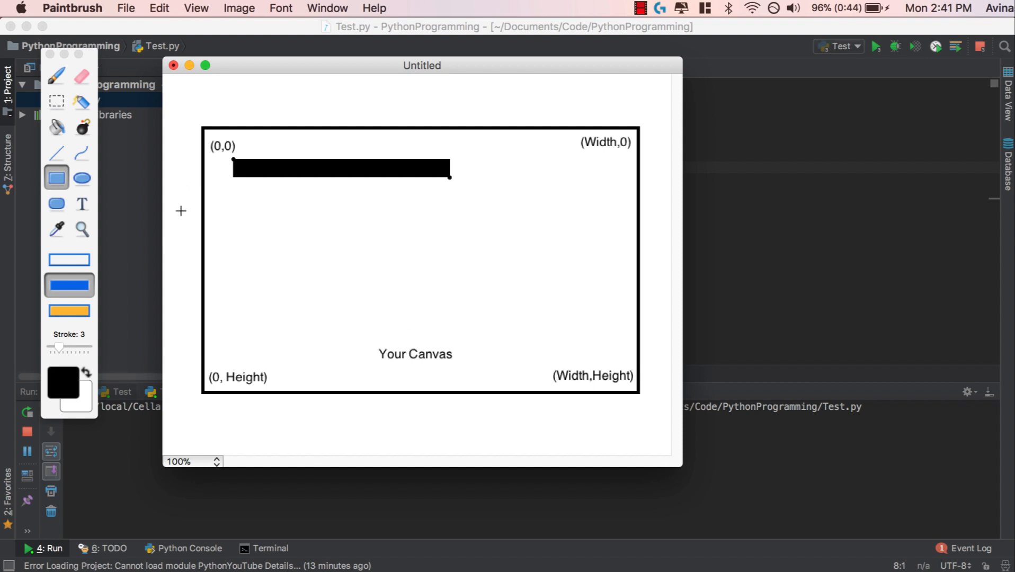
mouse_move(202, 158)
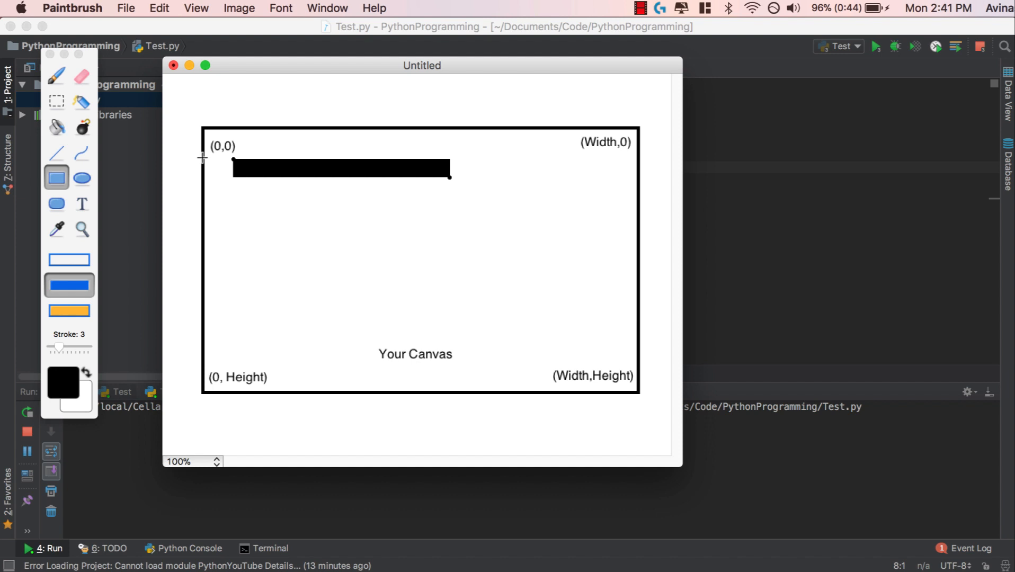
mouse_move(204, 130)
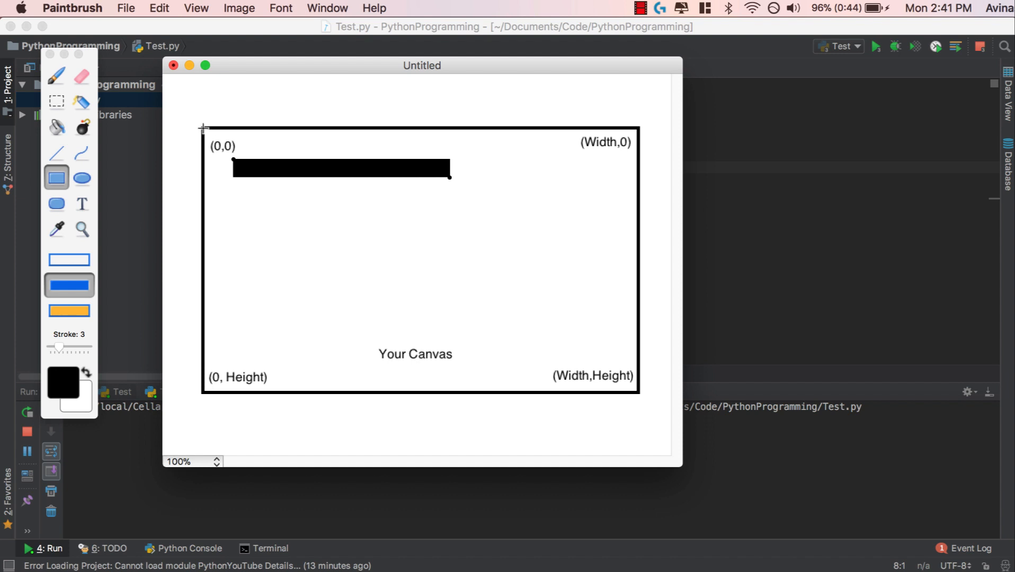
mouse_move(288, 124)
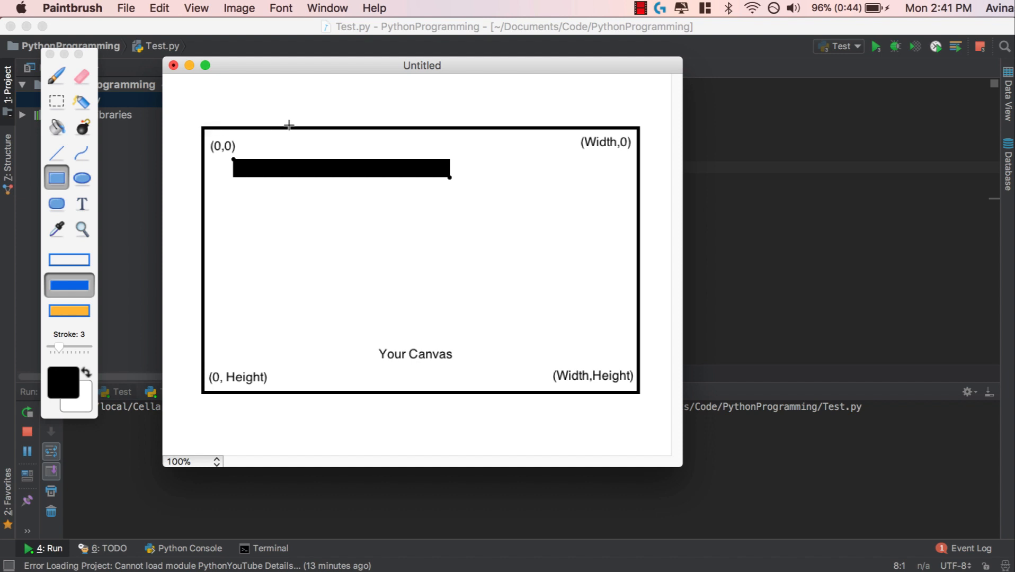
mouse_move(405, 130)
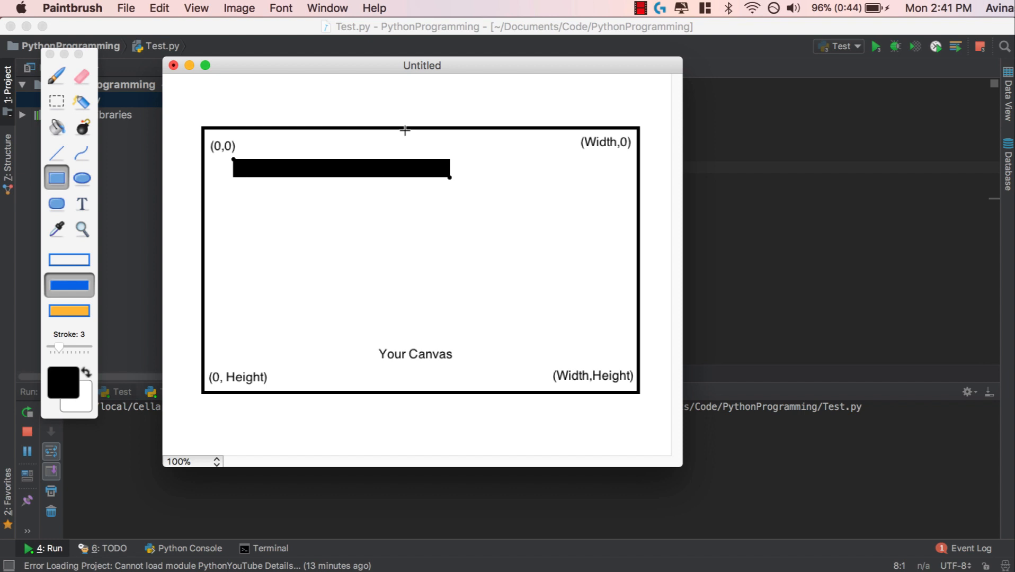
mouse_move(389, 220)
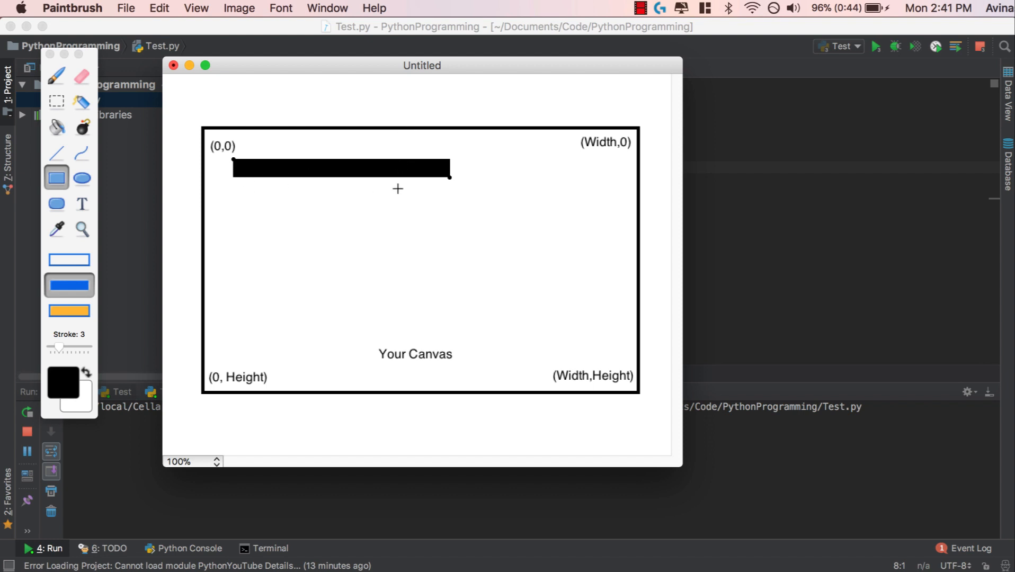
mouse_move(234, 168)
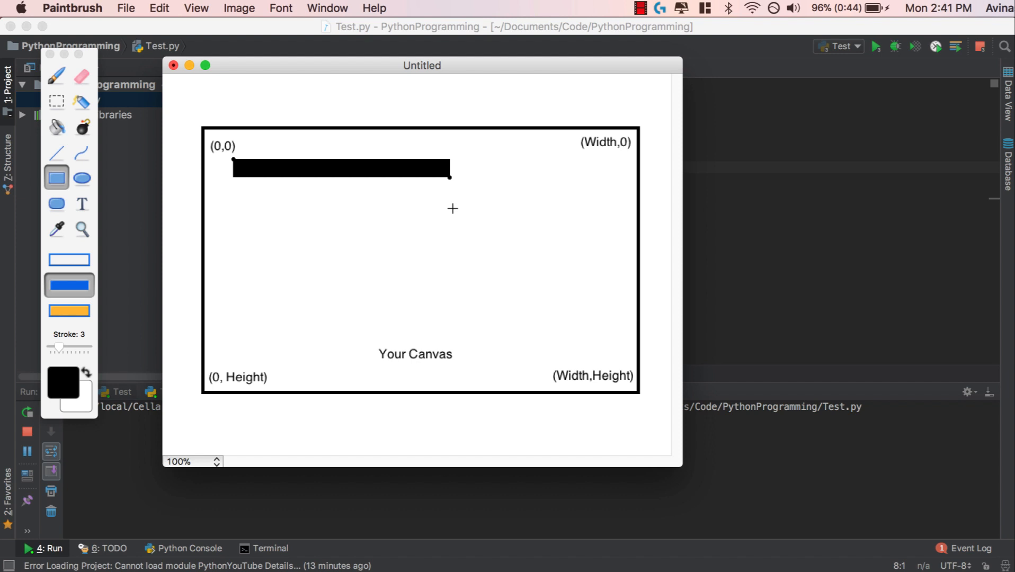
mouse_move(225, 162)
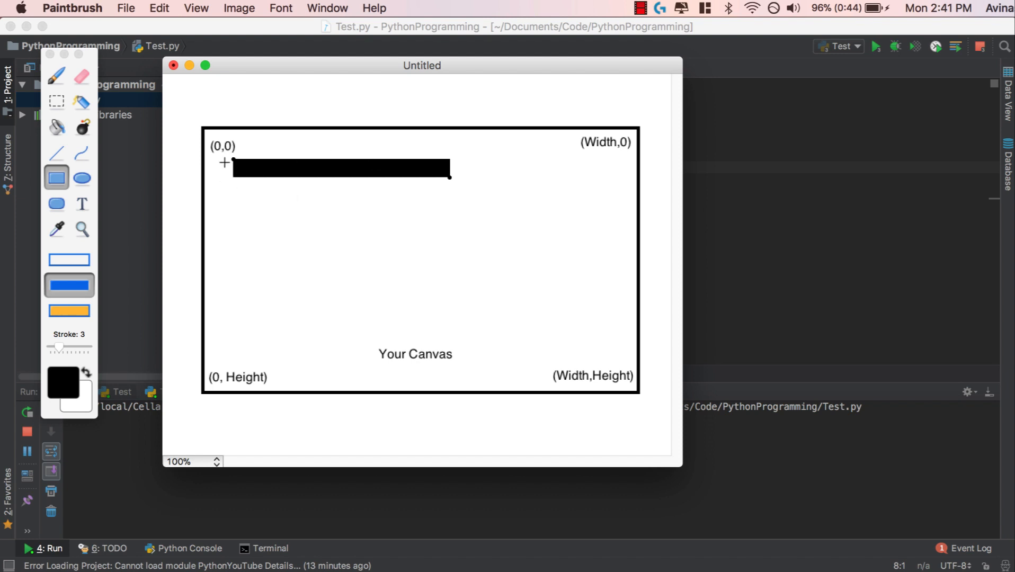
mouse_move(448, 186)
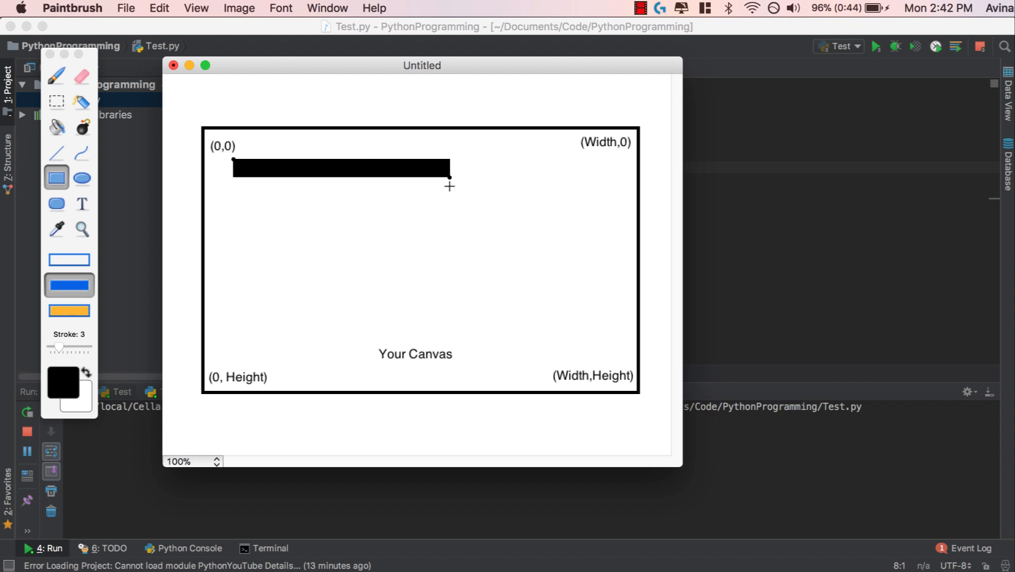
mouse_move(448, 201)
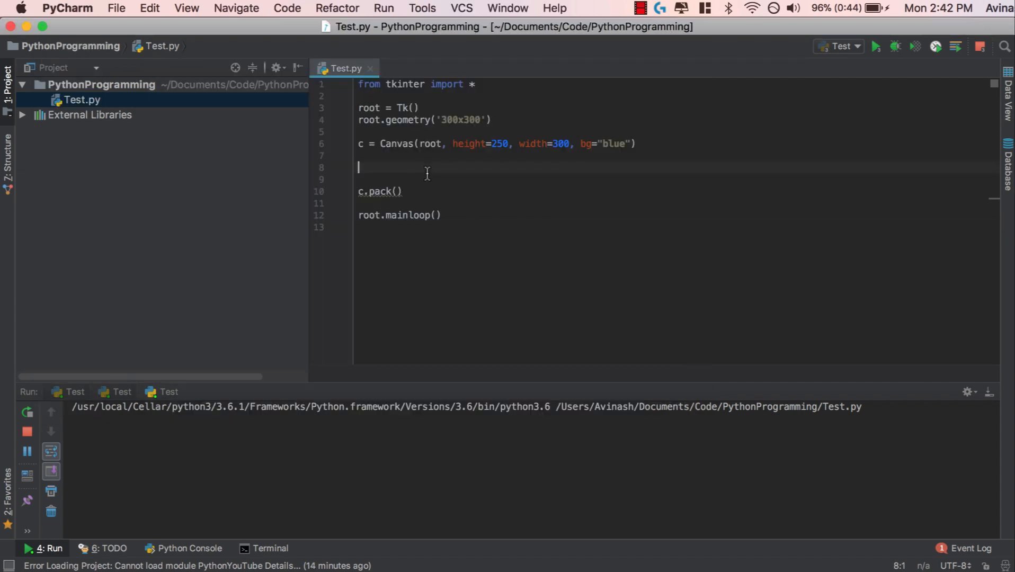
Step: Write l = c.create_line(5,5,100,7) and run the script to draw the thin line
text(c)
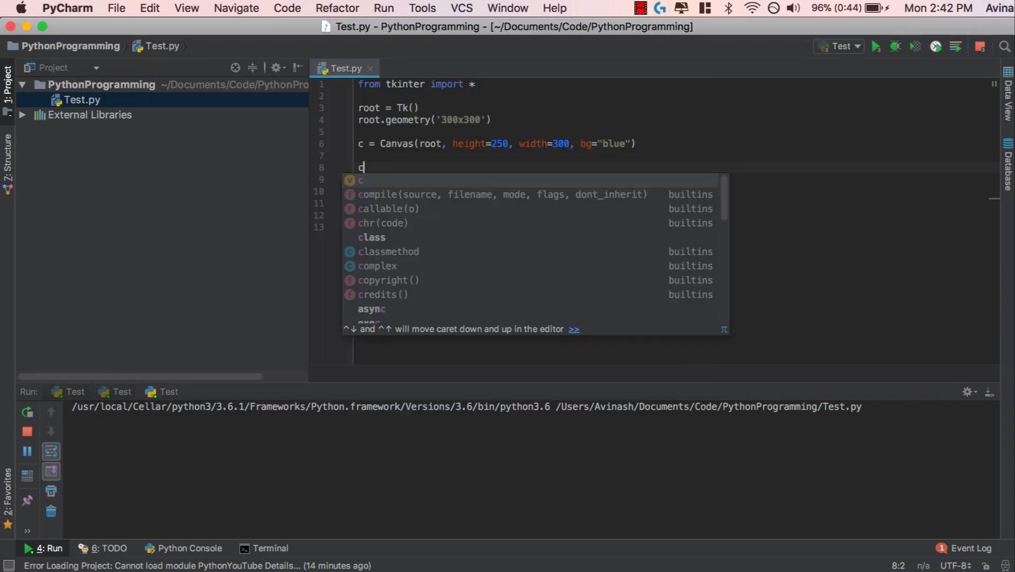
text(l =)
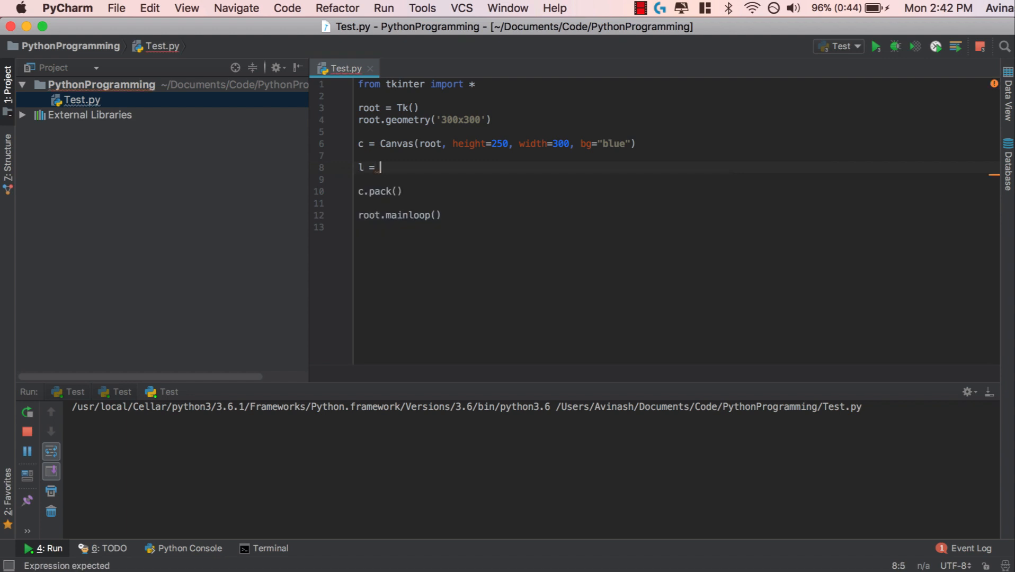
text(c.create_line()
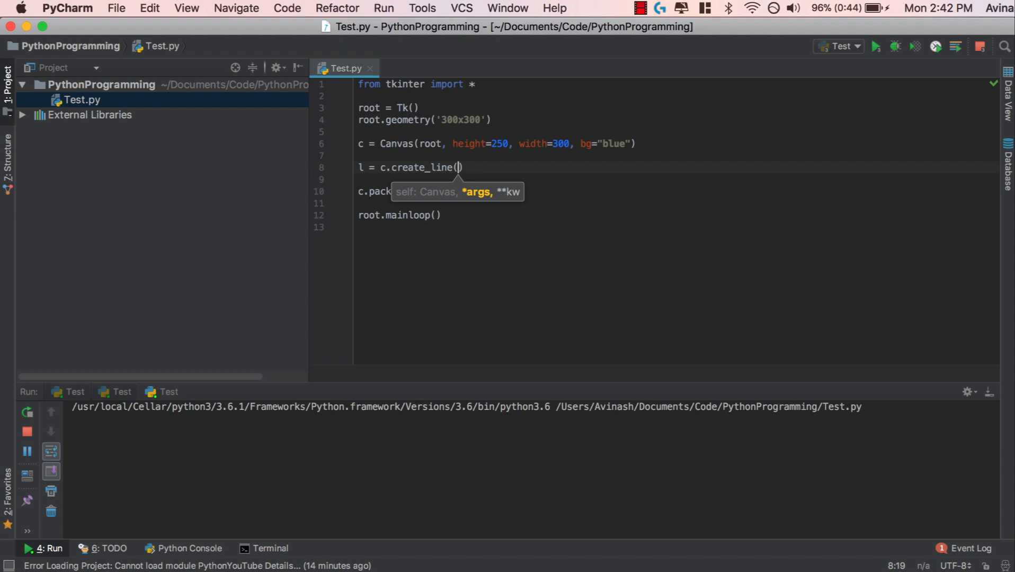
text(5,5,)
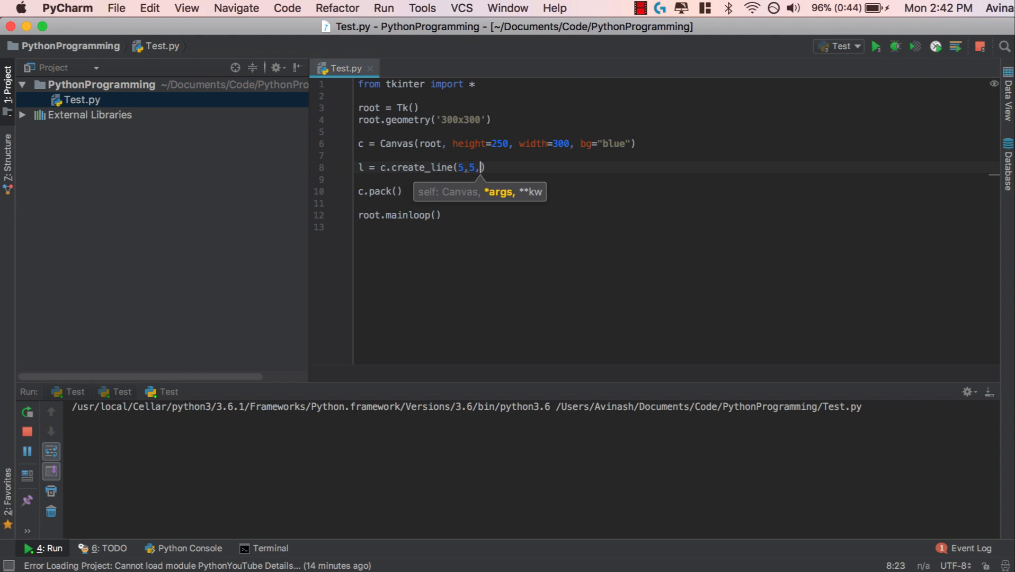
text(100,7)
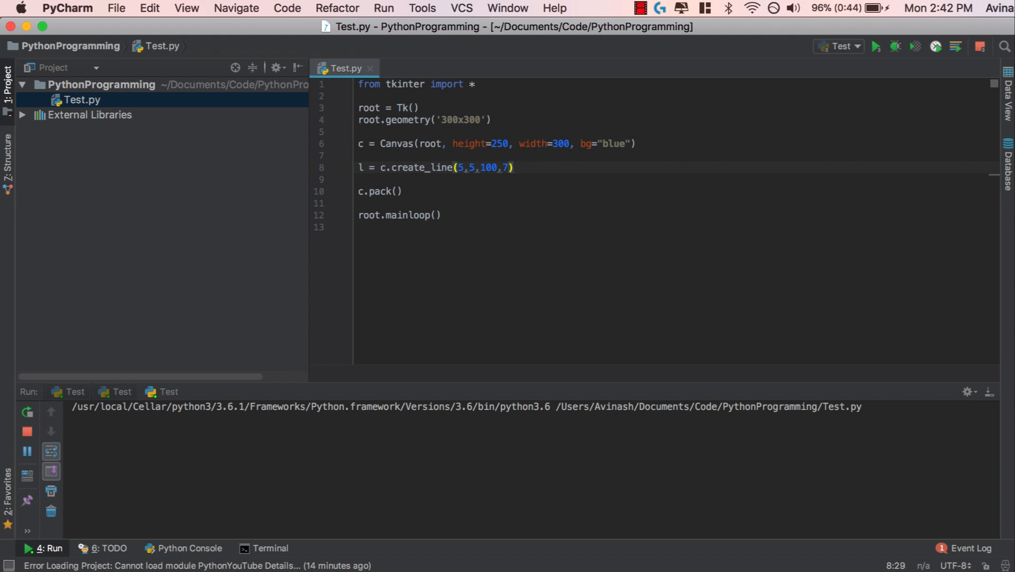
click(516, 168)
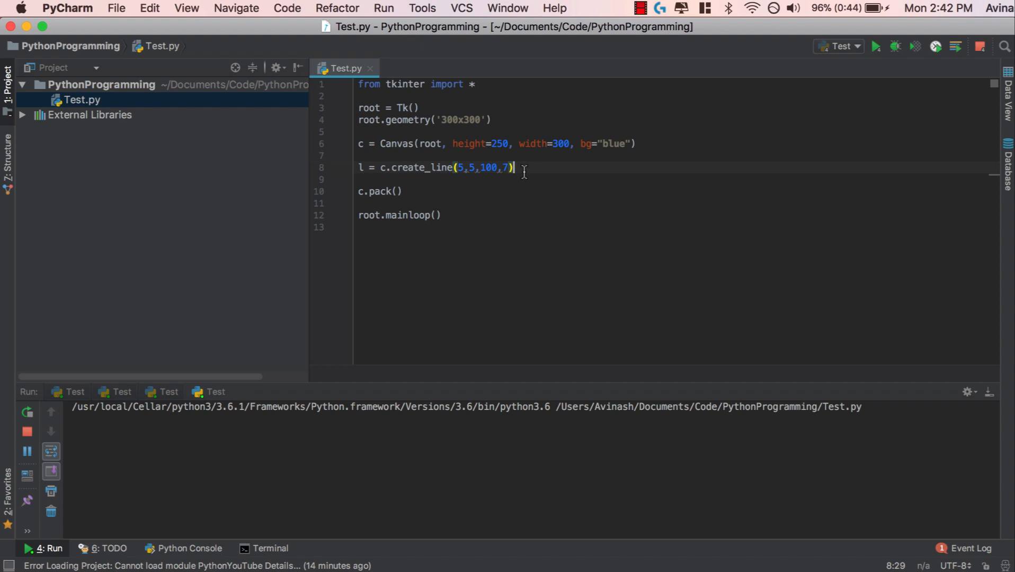
click(875, 46)
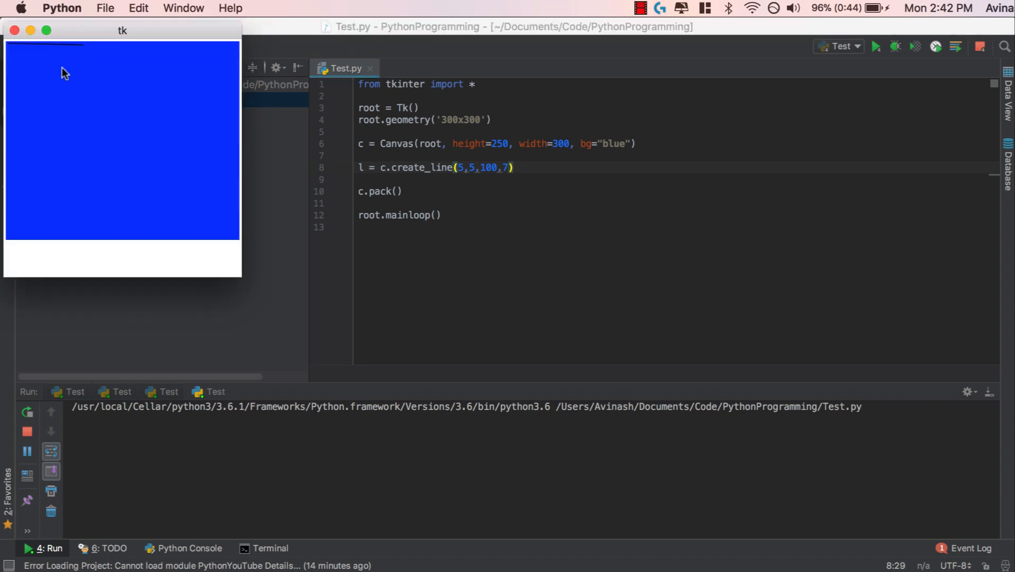
mouse_move(76, 53)
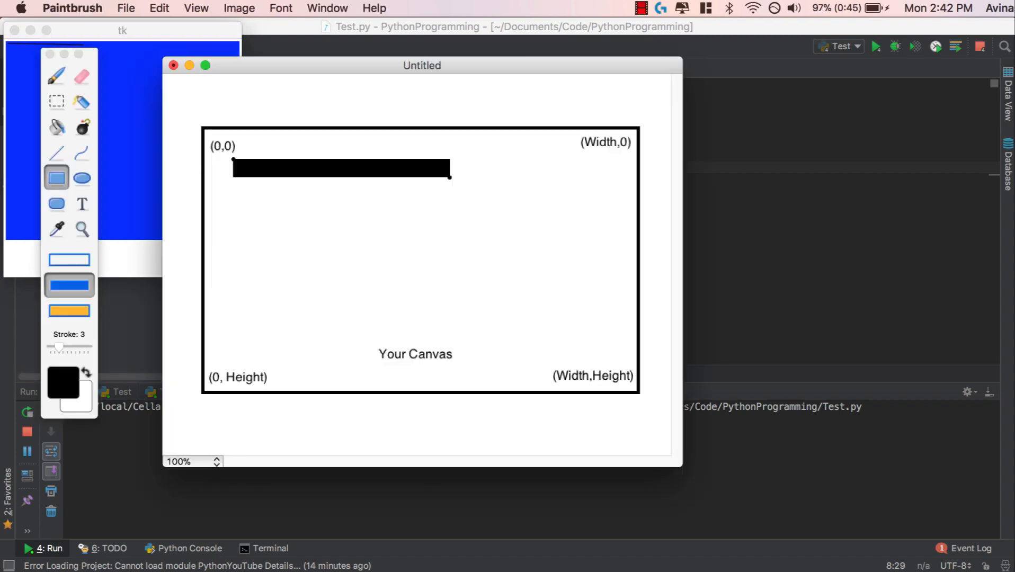
mouse_move(731, 228)
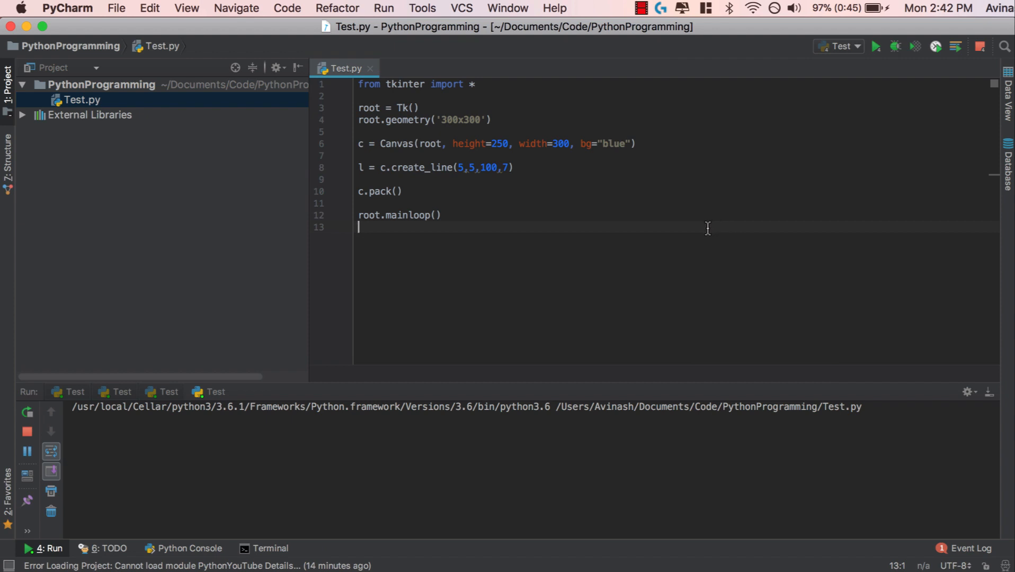
mouse_move(529, 198)
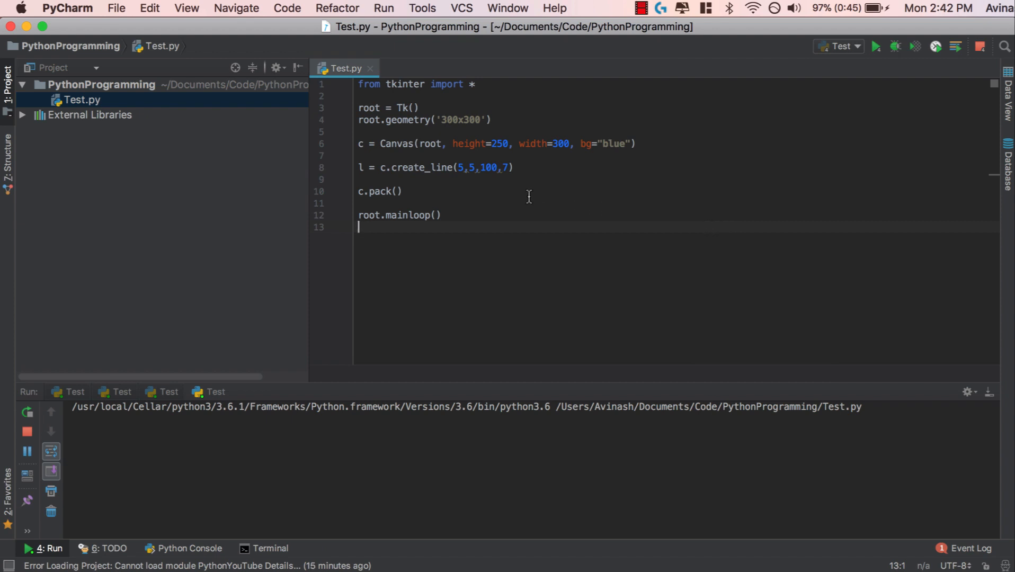
Step: Change the line to end at 200,200 with width=10 and rerun to see the thick diagonal
click(509, 167)
text(, width=5)
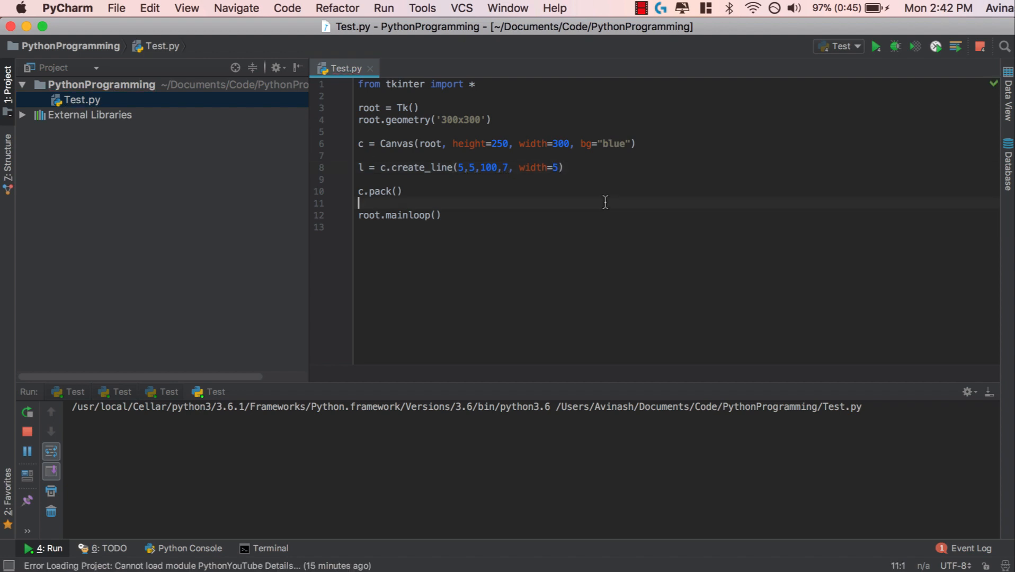
click(491, 168)
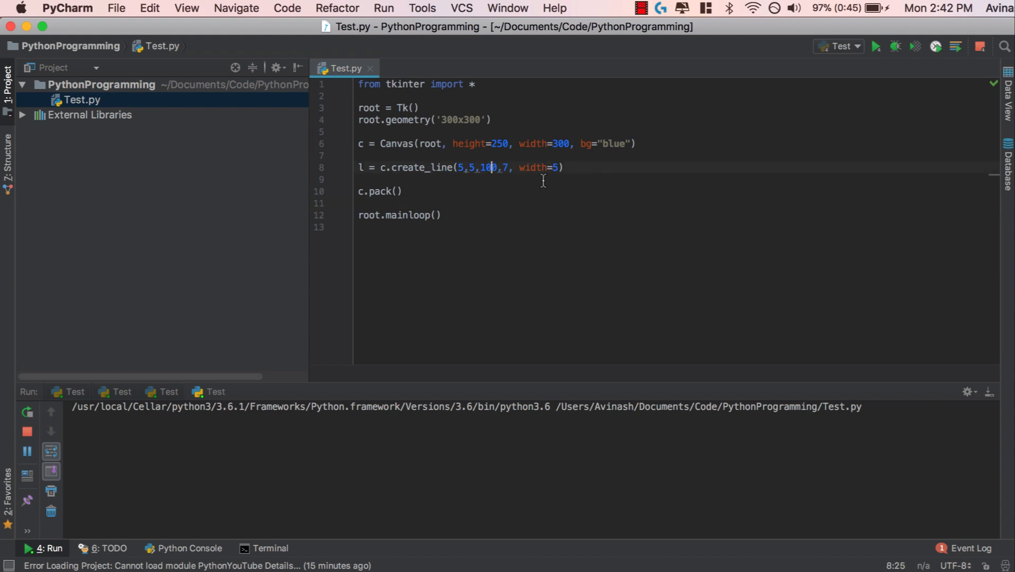
text(200)
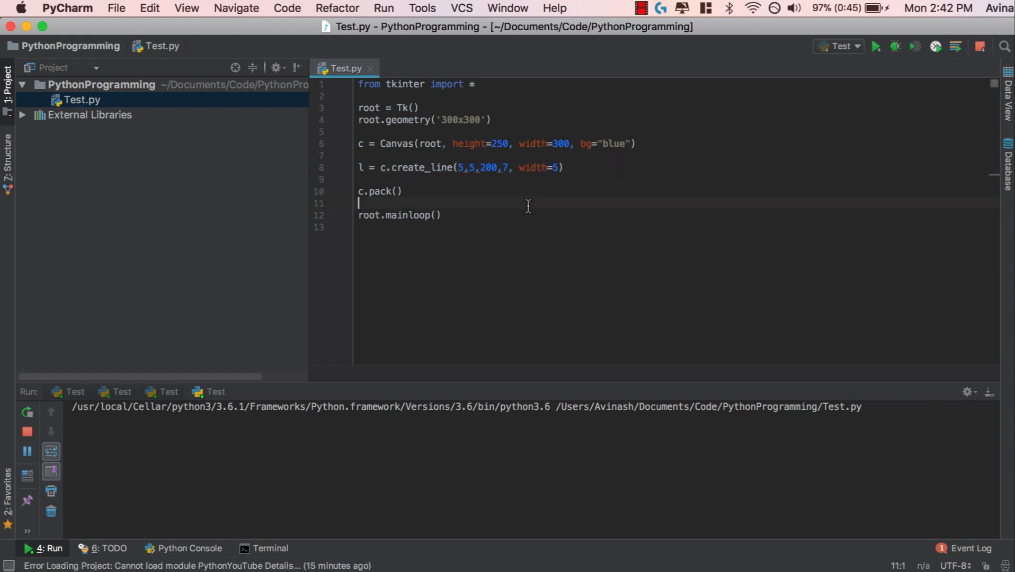
mouse_move(568, 212)
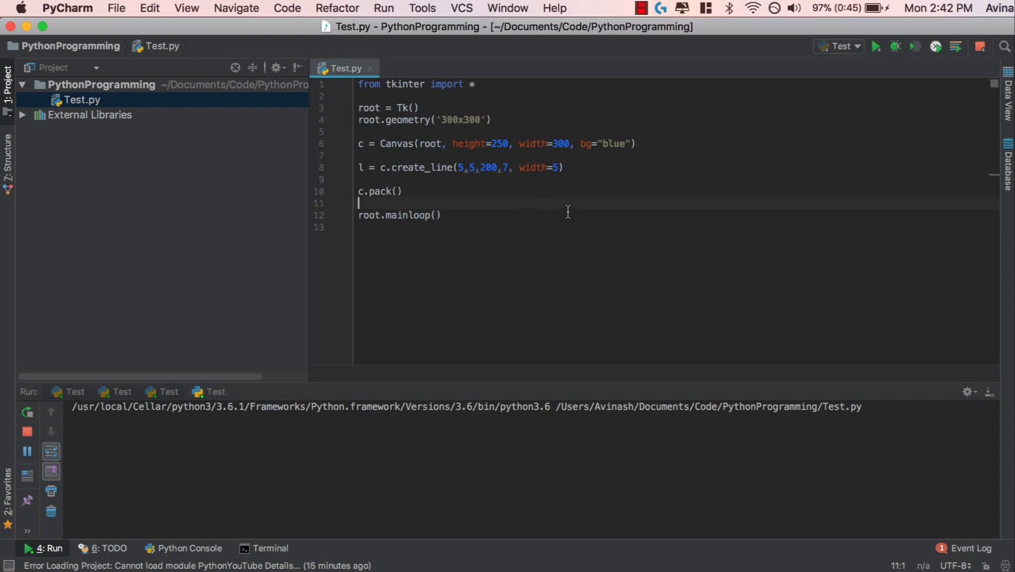
click(876, 46)
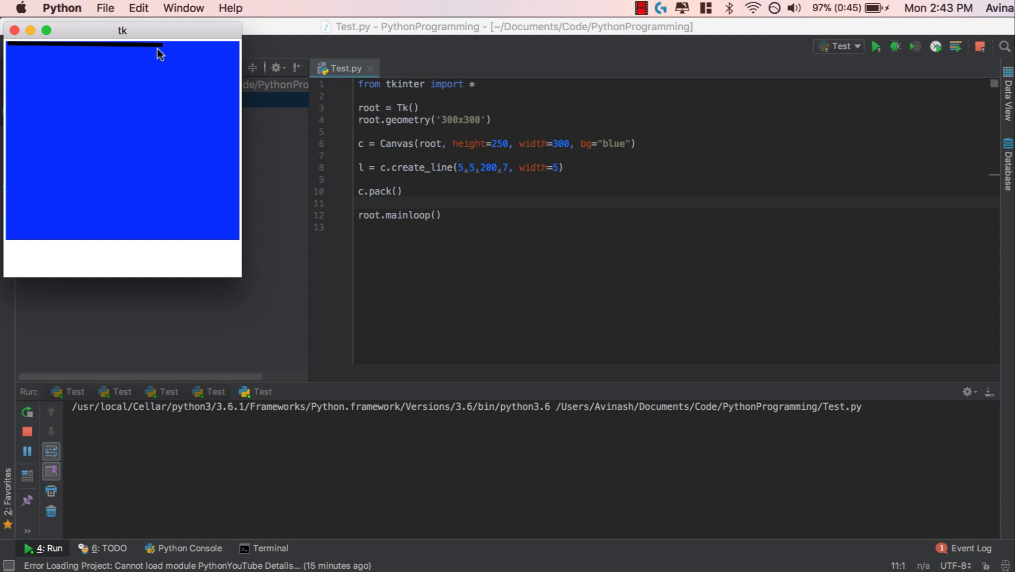
mouse_move(163, 72)
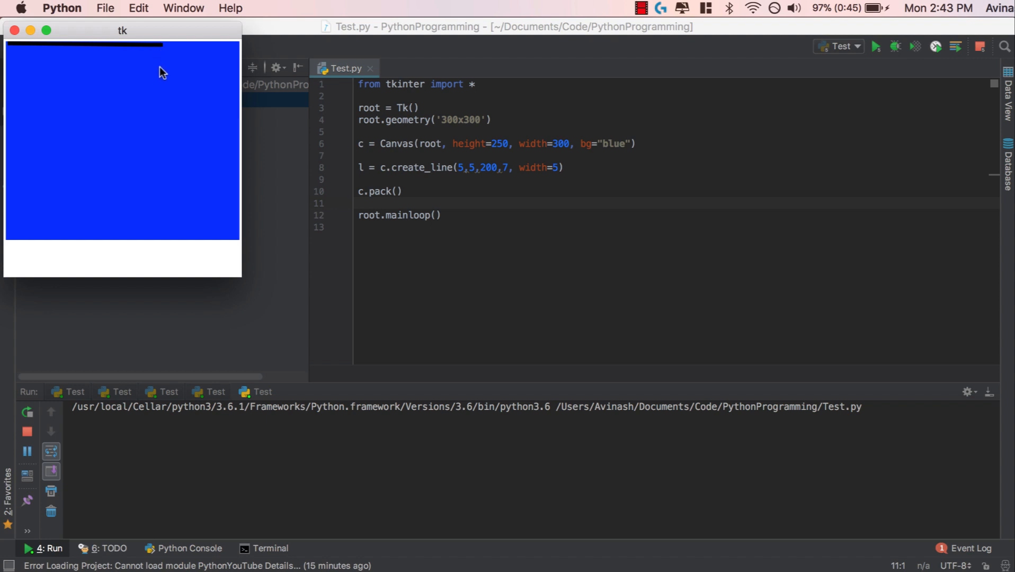
mouse_move(490, 204)
text(10)
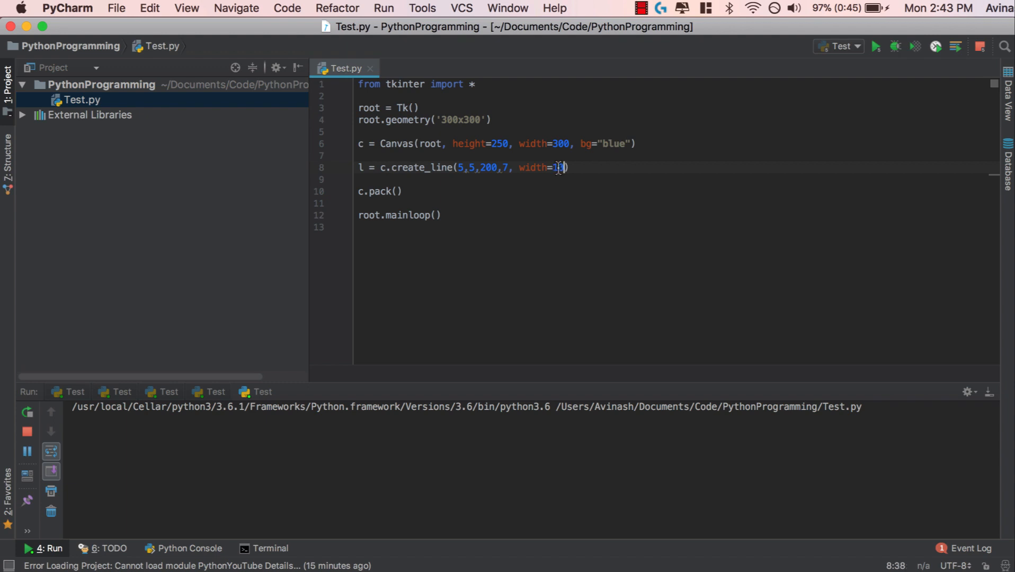
text(200)
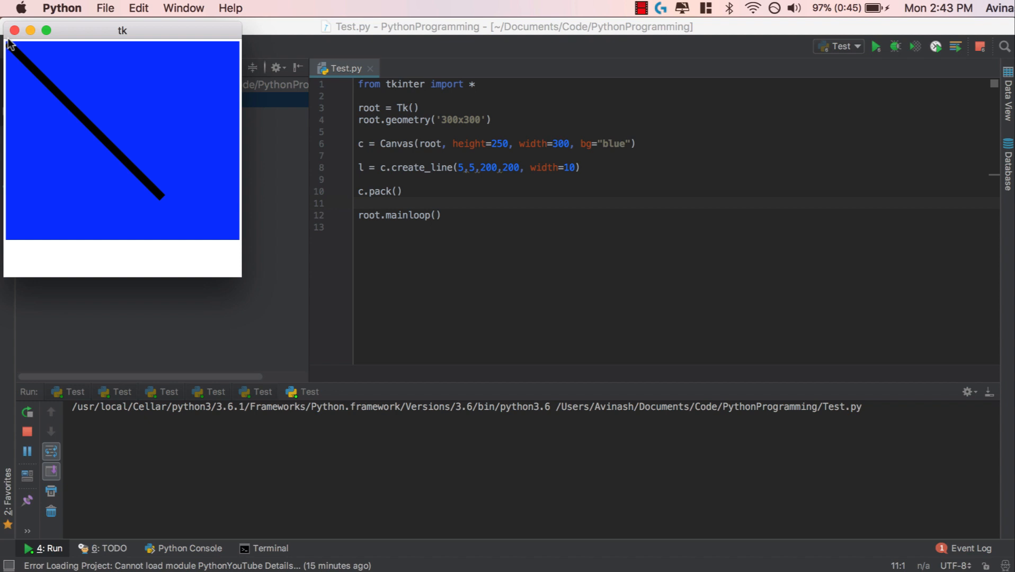
mouse_move(182, 203)
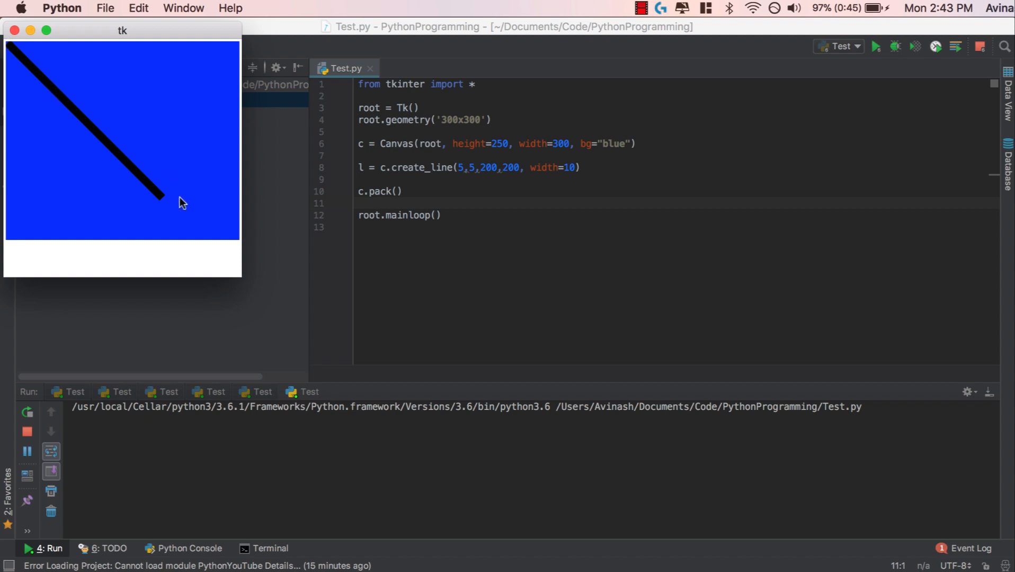
mouse_move(586, 245)
text(o)
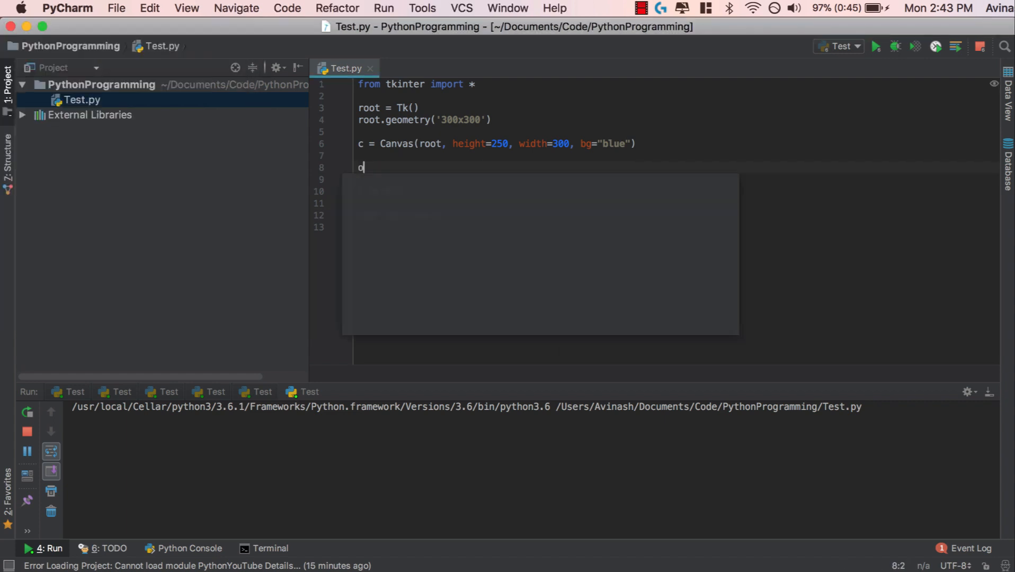
Step: Replace the line call with o = c.create_oval(20,20,100,100,fill="red")
text(= c.)
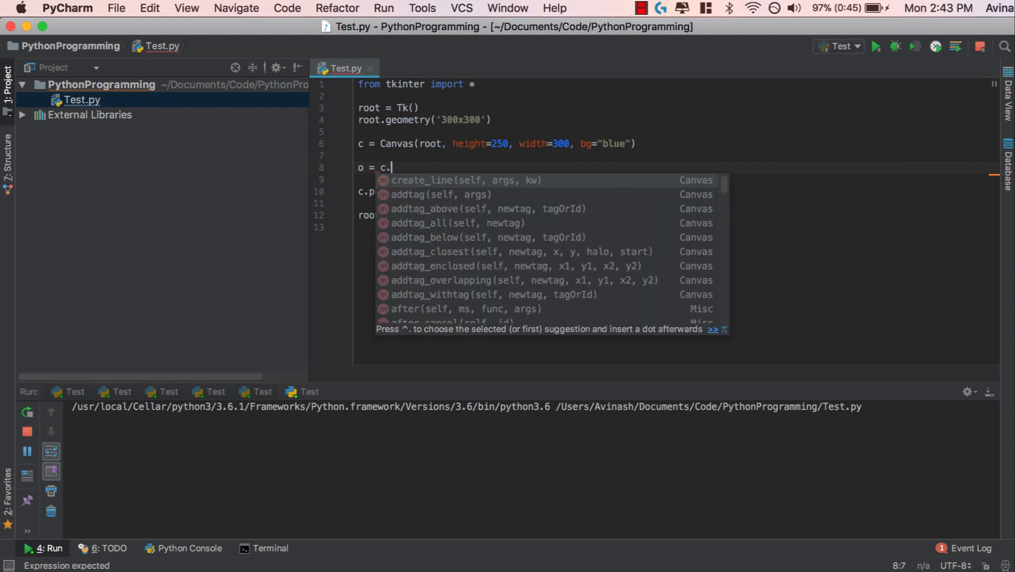
text(create_oval)
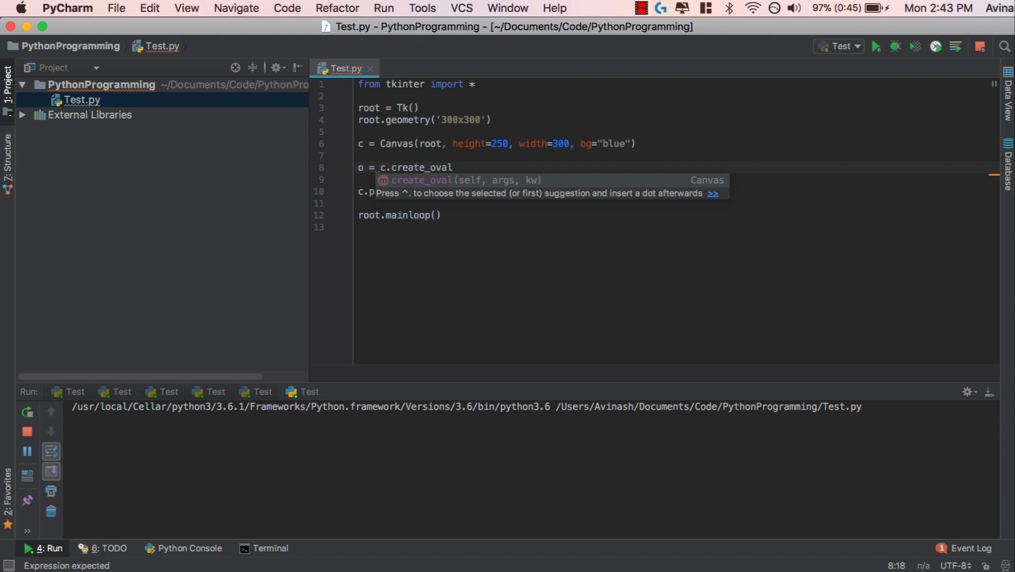
text(()
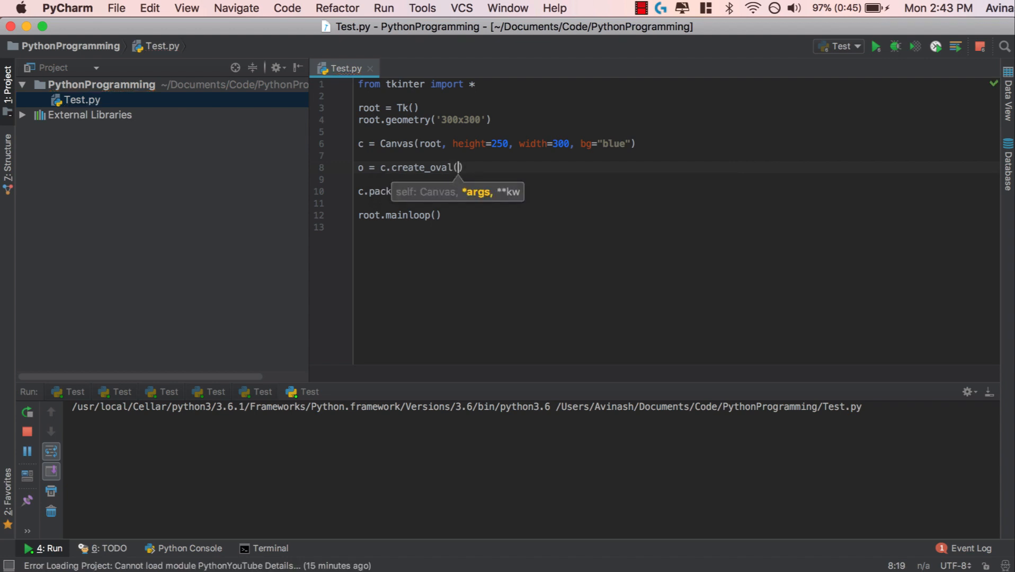
text(20,20)
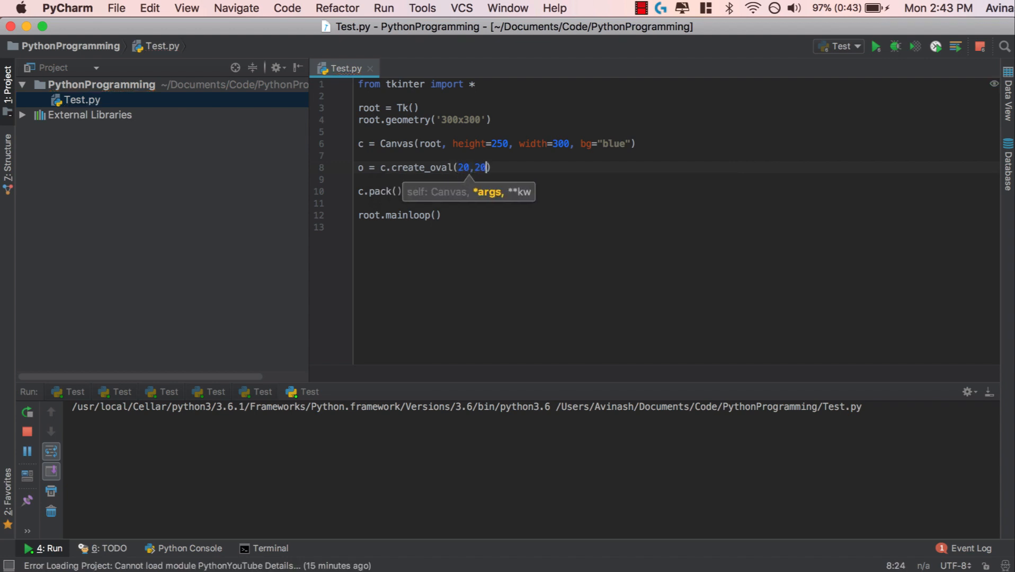
text(,)
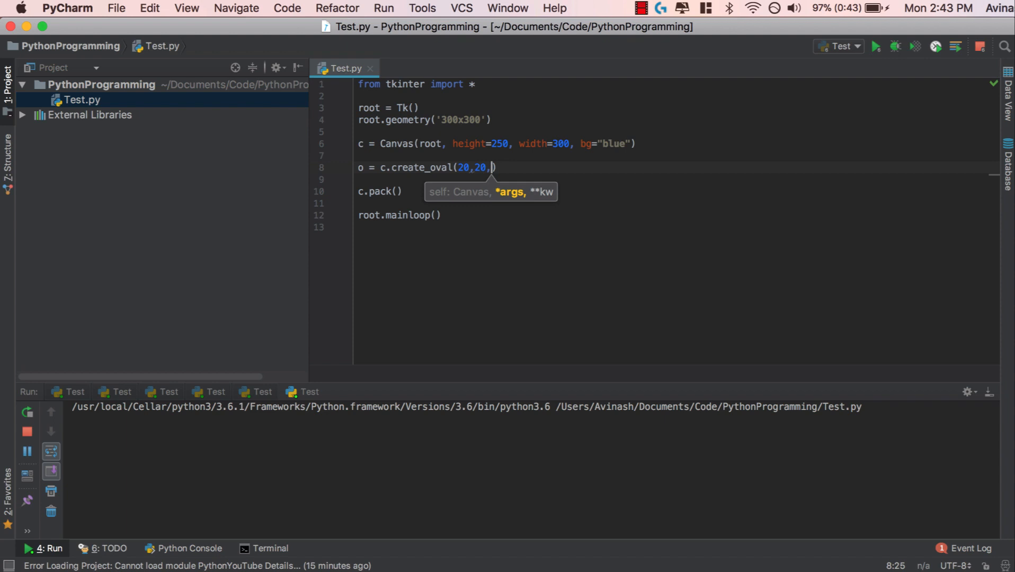
text(100,100)
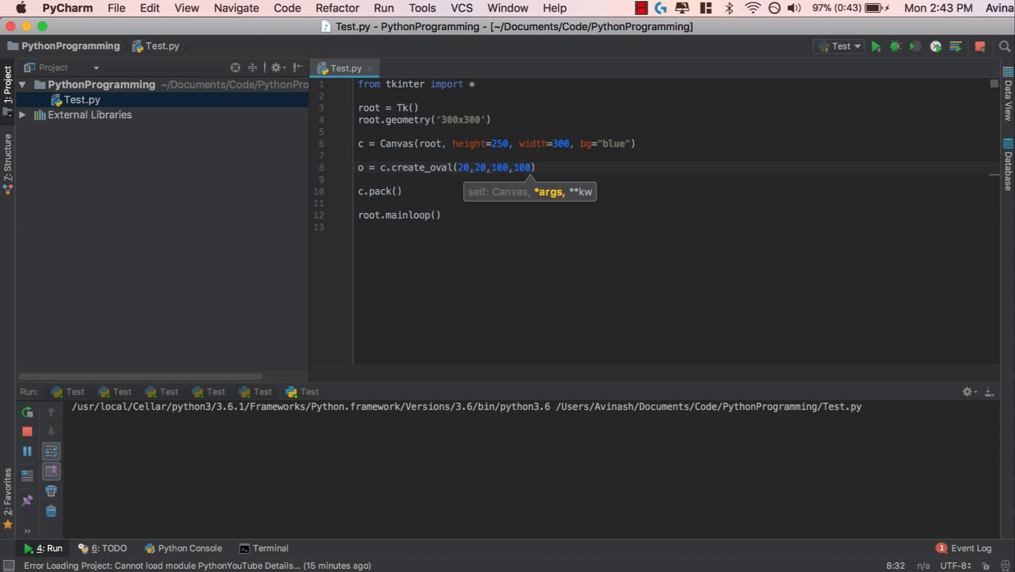
text(,)
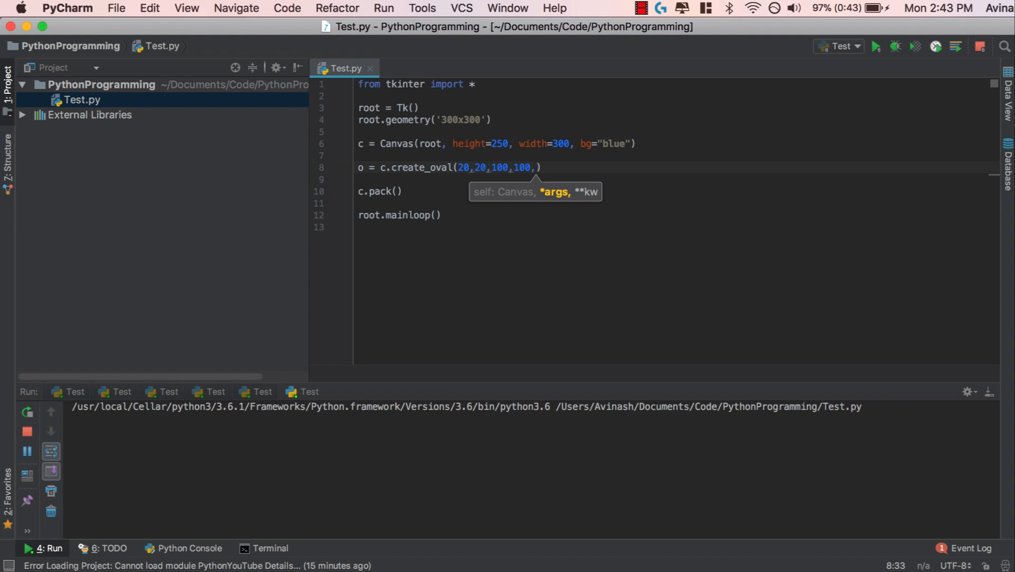
text(fill="red")
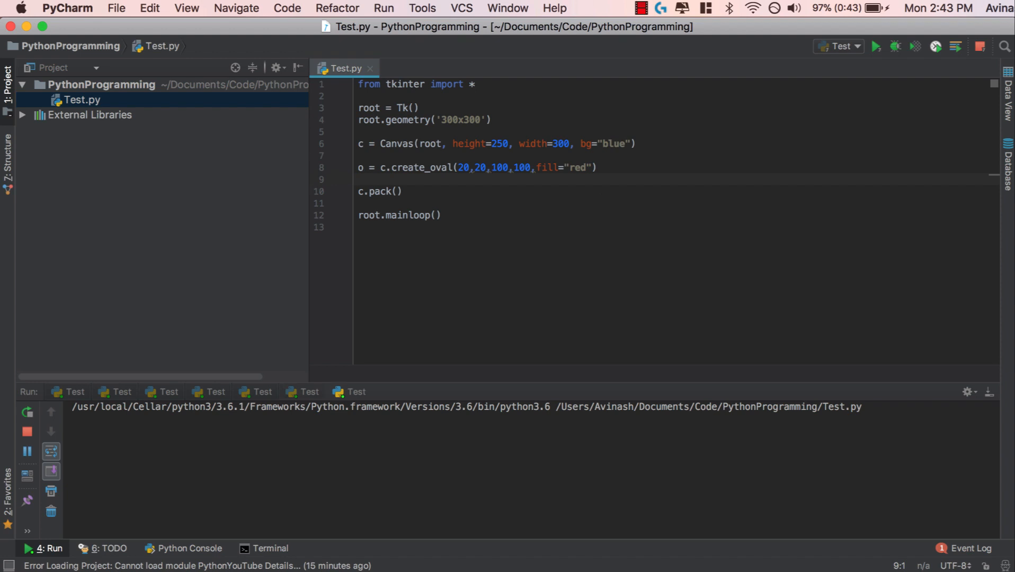
Step: Run the script and place the tk window beside the code to view the red circle
click(876, 45)
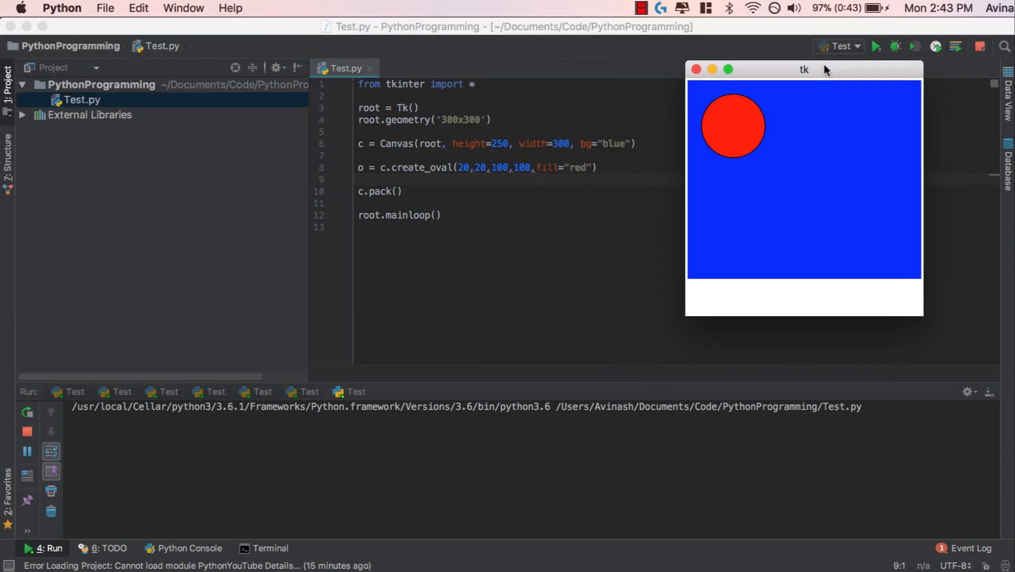
drag(803, 68, 820, 75)
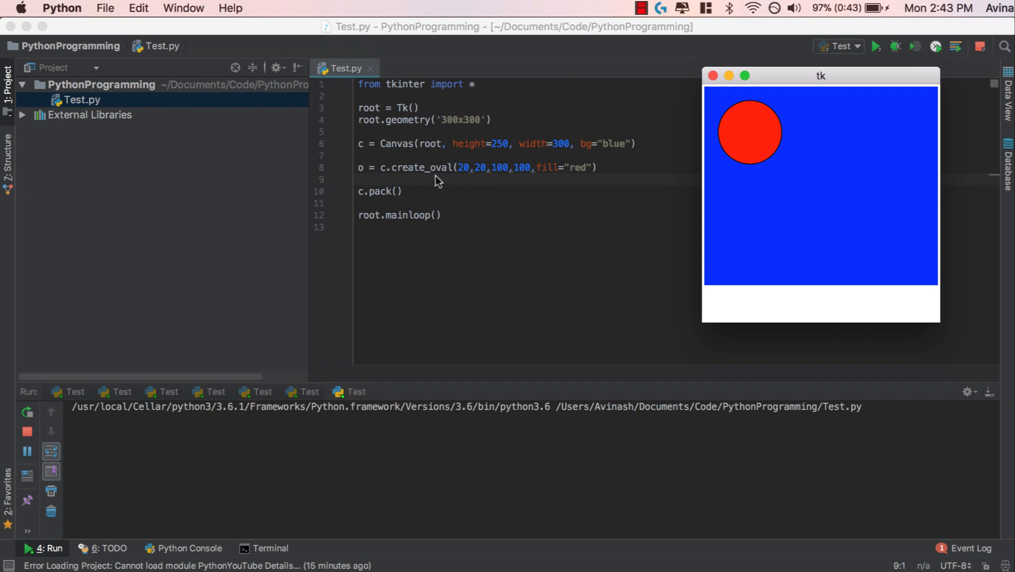
mouse_move(720, 109)
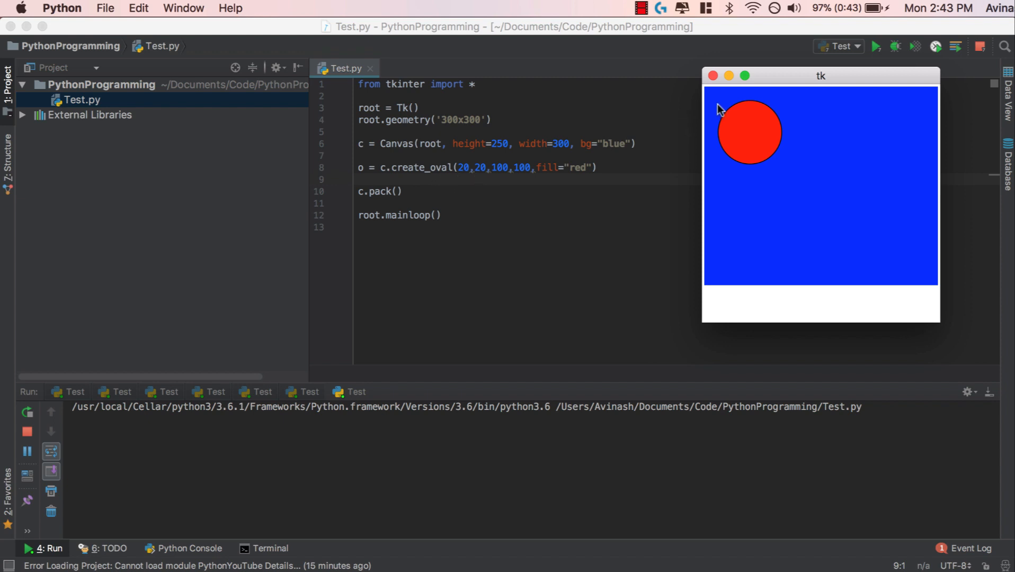
mouse_move(721, 109)
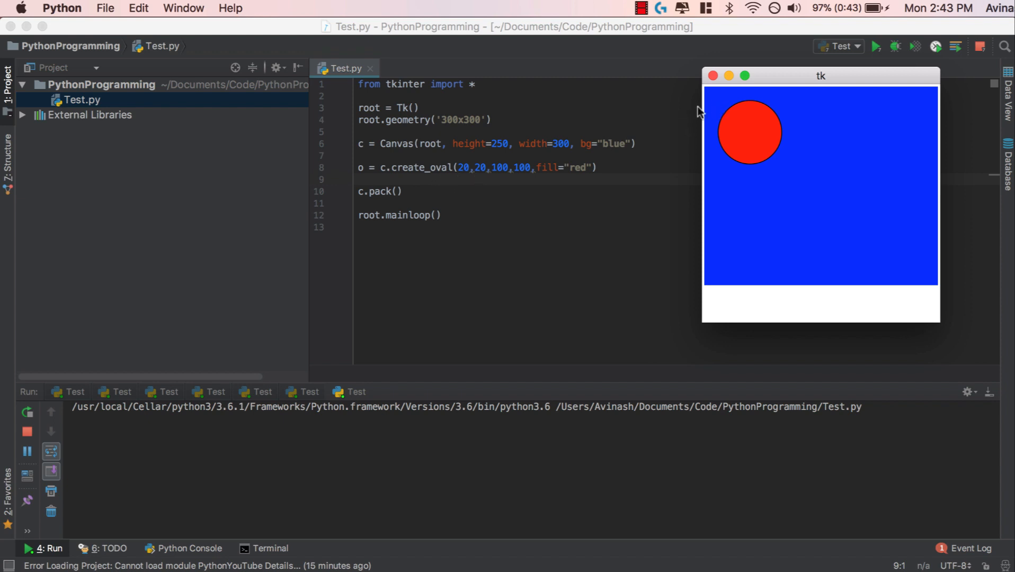
mouse_move(784, 166)
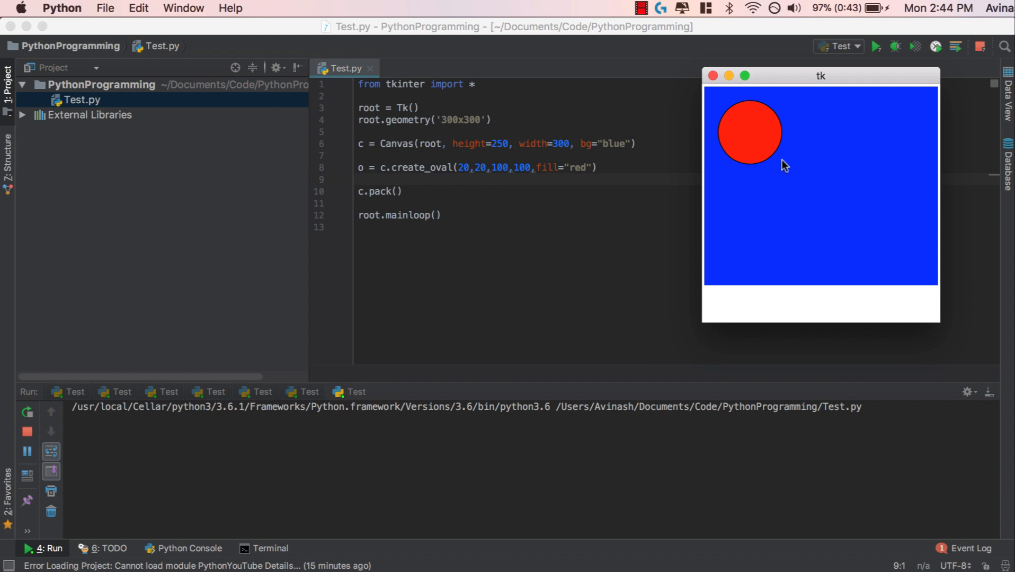
mouse_move(766, 176)
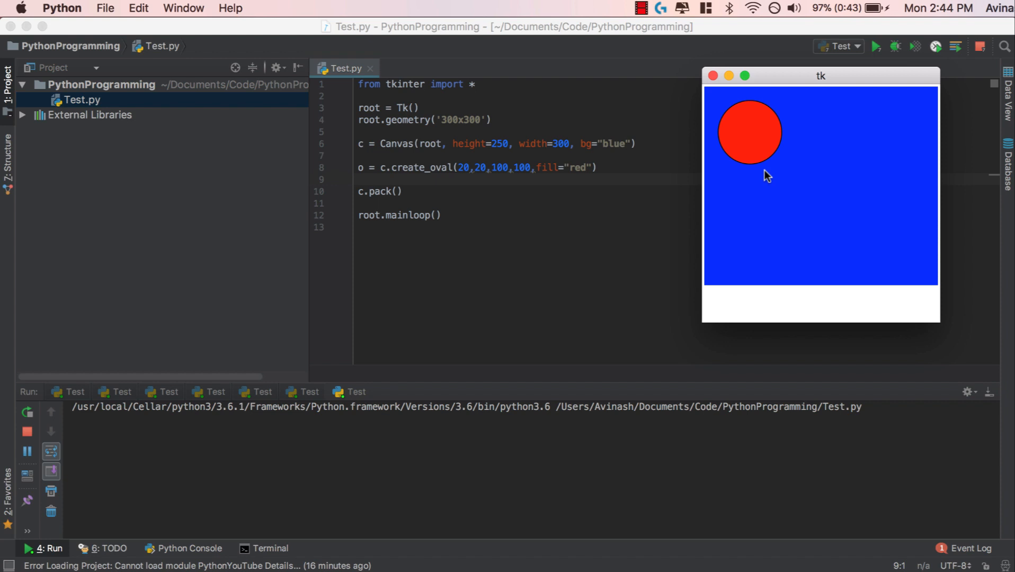
mouse_move(584, 207)
text(arc = canvas.)
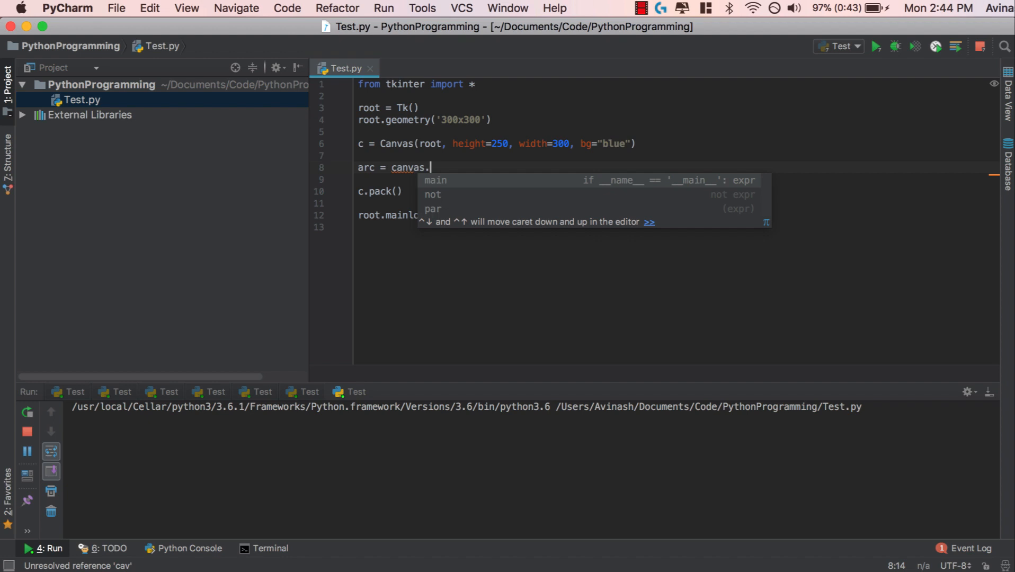
Step: Replace the oval with arc = c.create_arc(10,50,240,210, extent=150, fill="red")
text(create_arc()
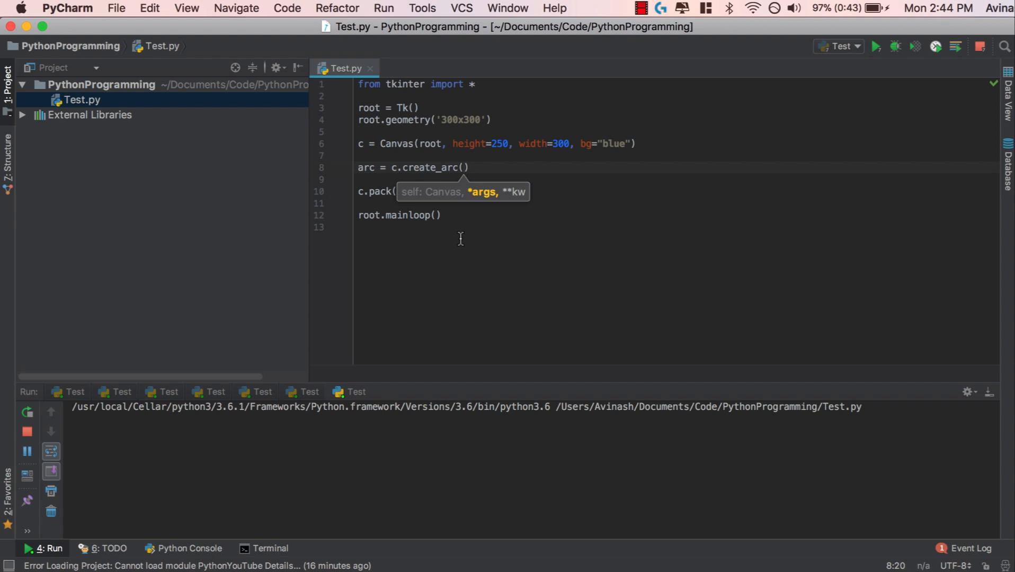
text(10,50)
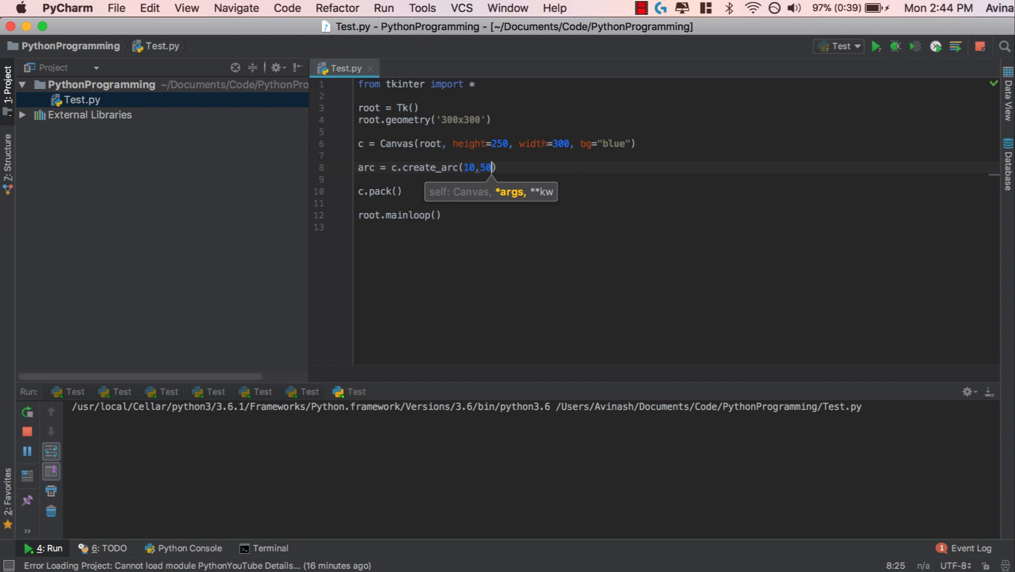
text(,240)
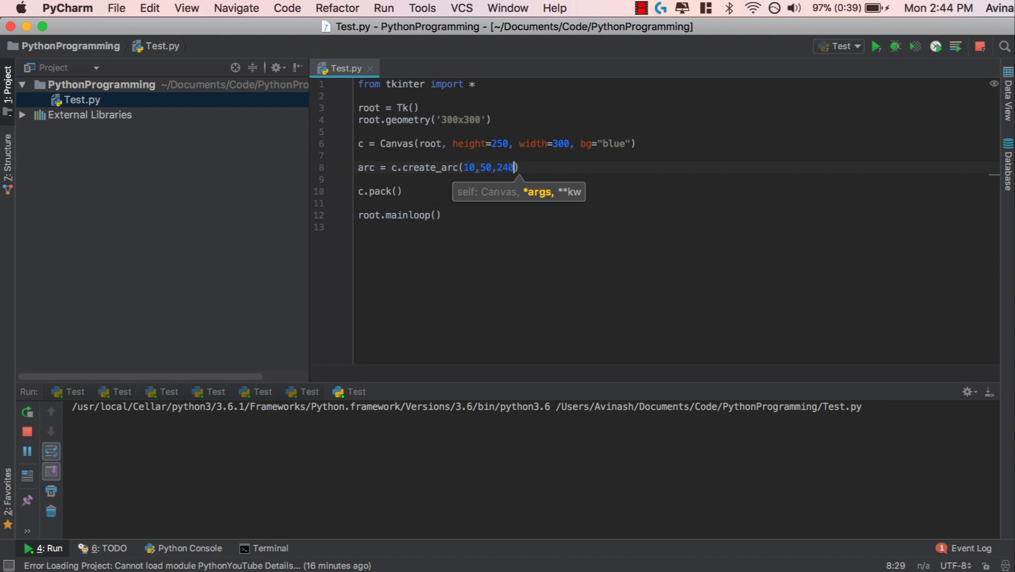
text(,210)
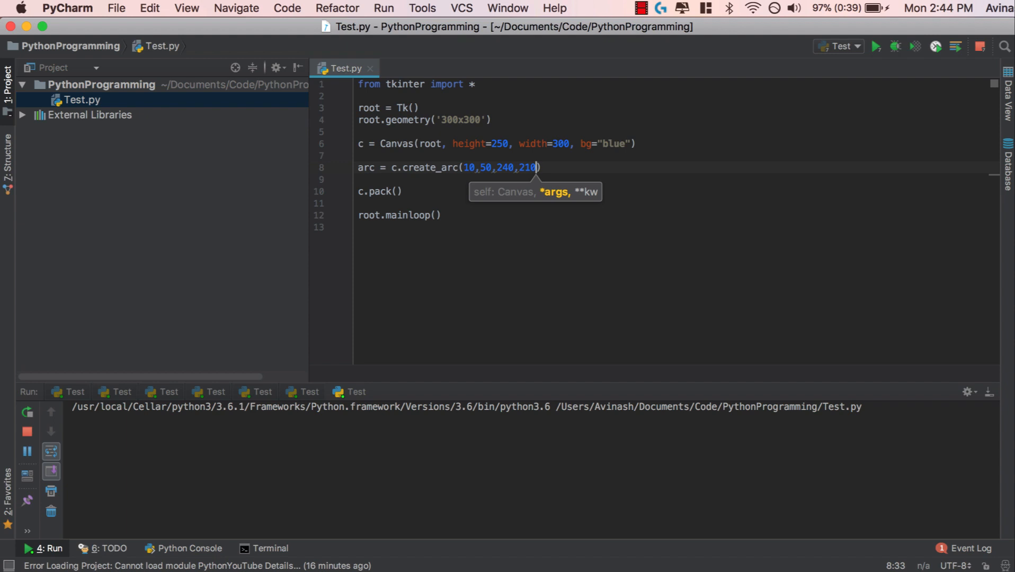
text(, extent)
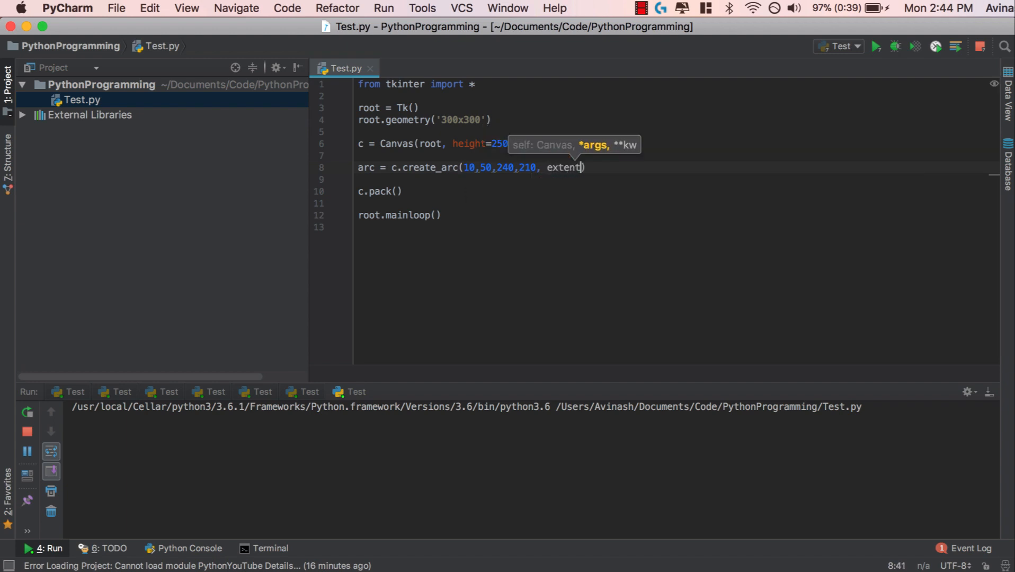
text(=15)
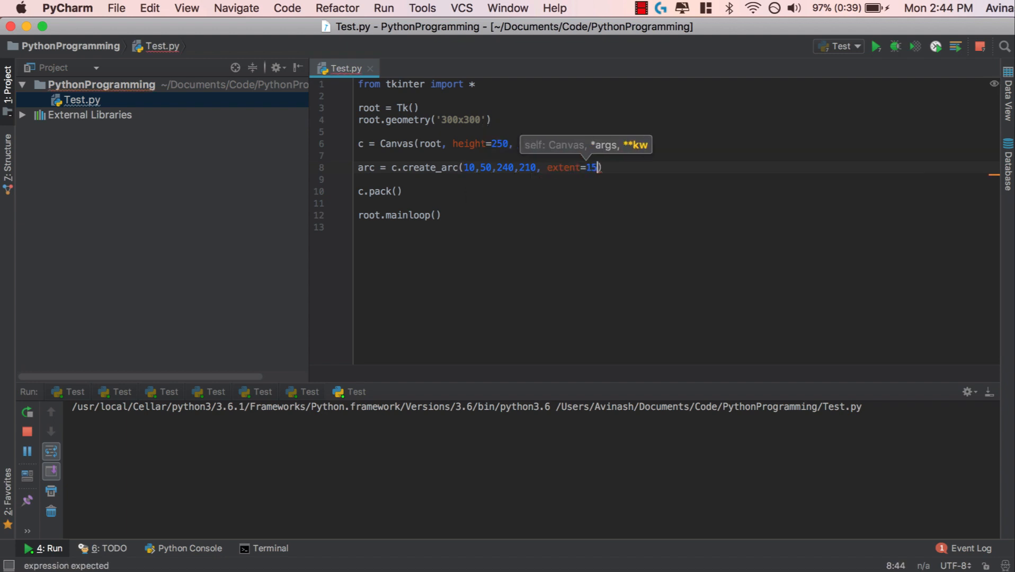
text(0)
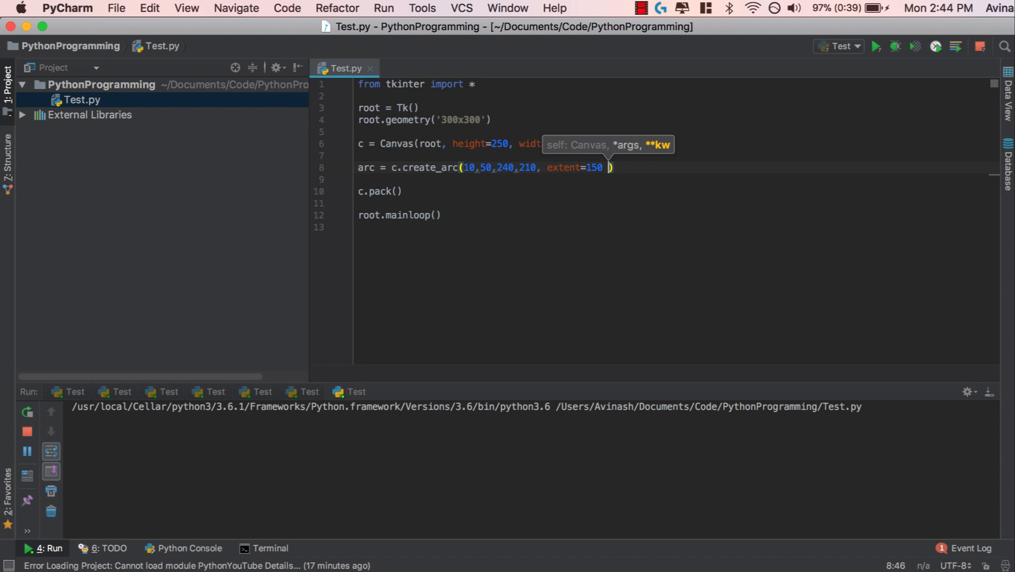
text(,)
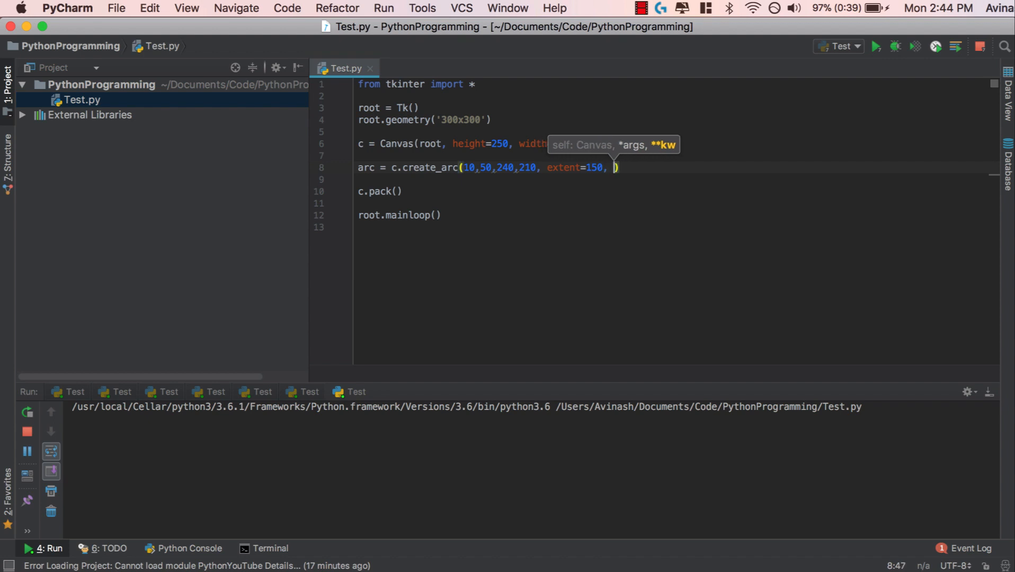
text(fill="red")
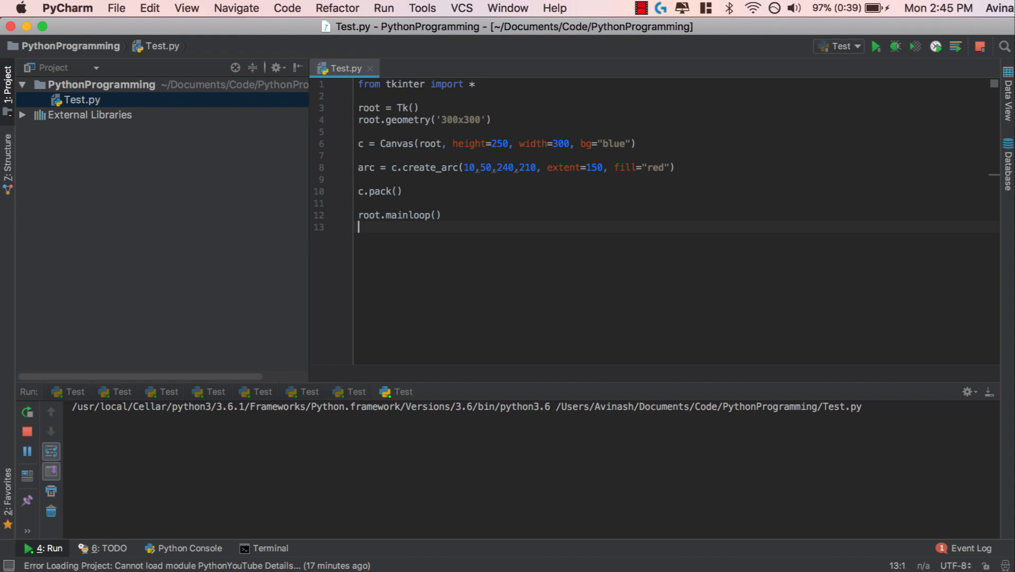
Step: Run the script and move the tk window aside to view the red 150-degree wedge
click(875, 45)
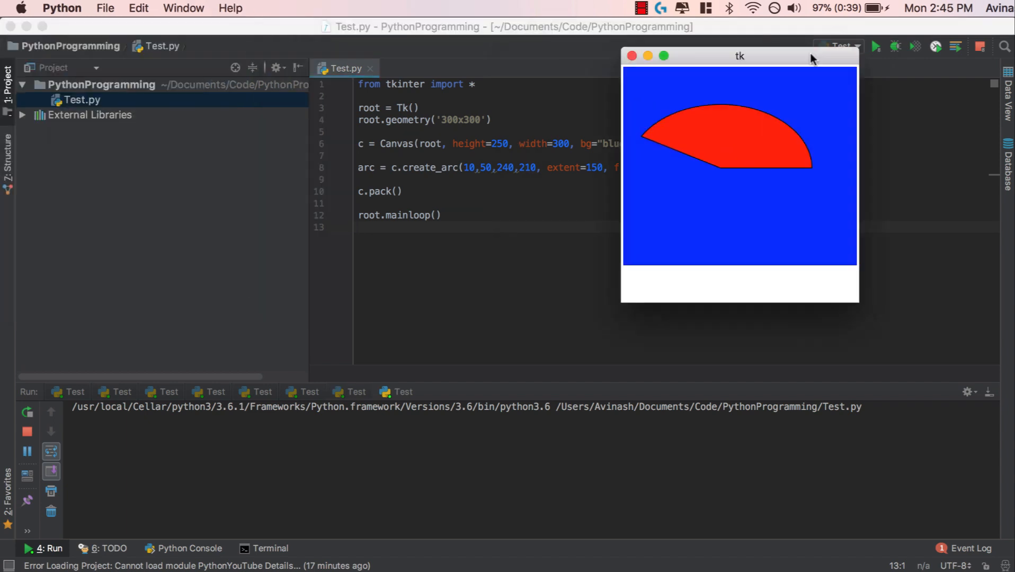
drag(740, 56, 842, 73)
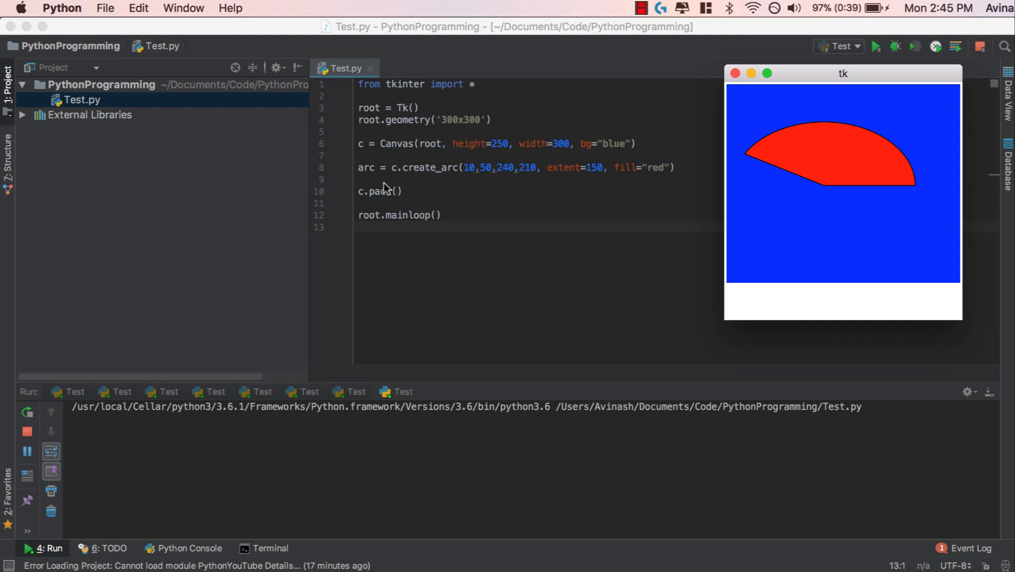
mouse_move(730, 133)
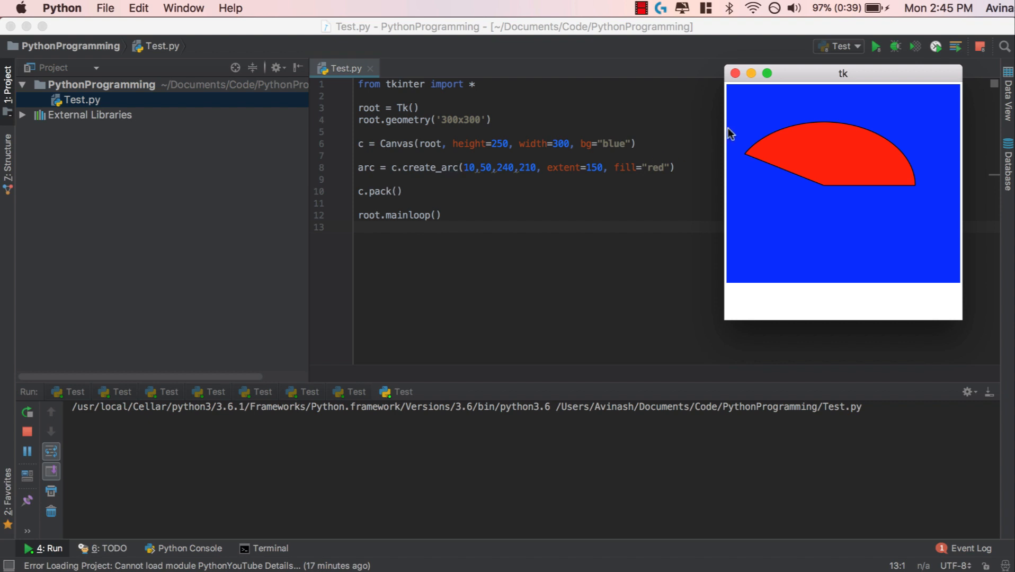
mouse_move(757, 116)
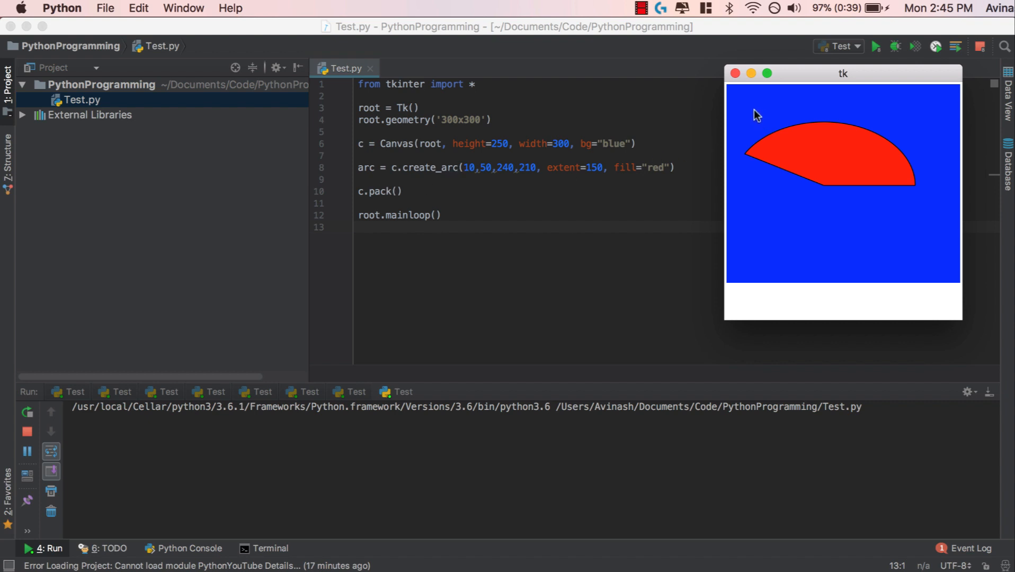
mouse_move(749, 124)
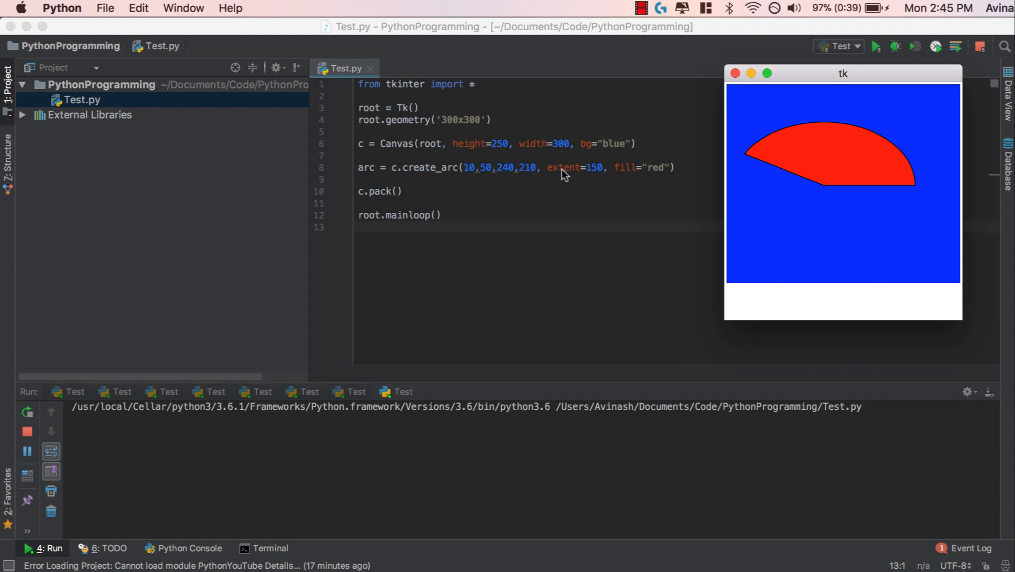
mouse_move(832, 195)
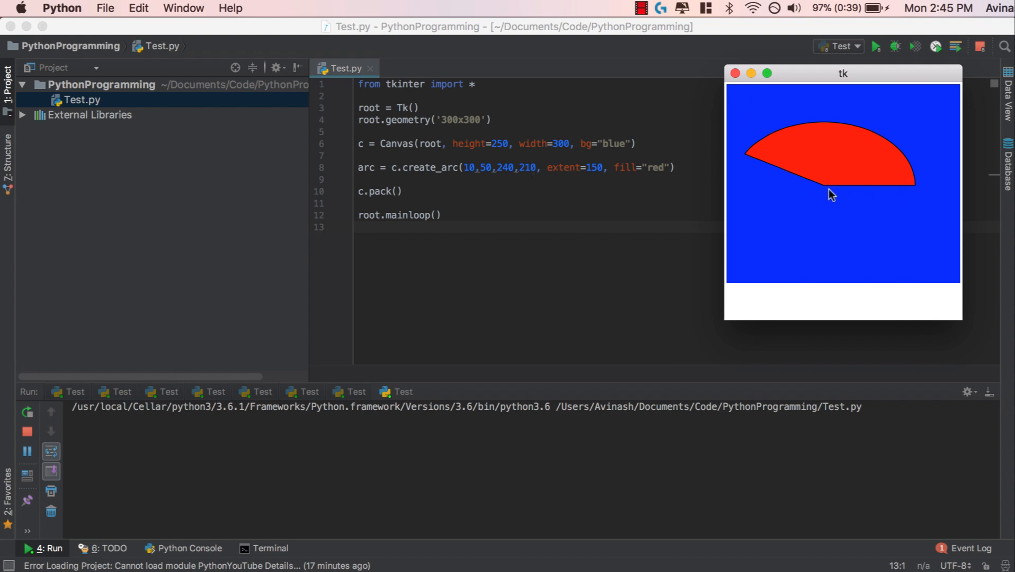
mouse_move(929, 199)
text(2)
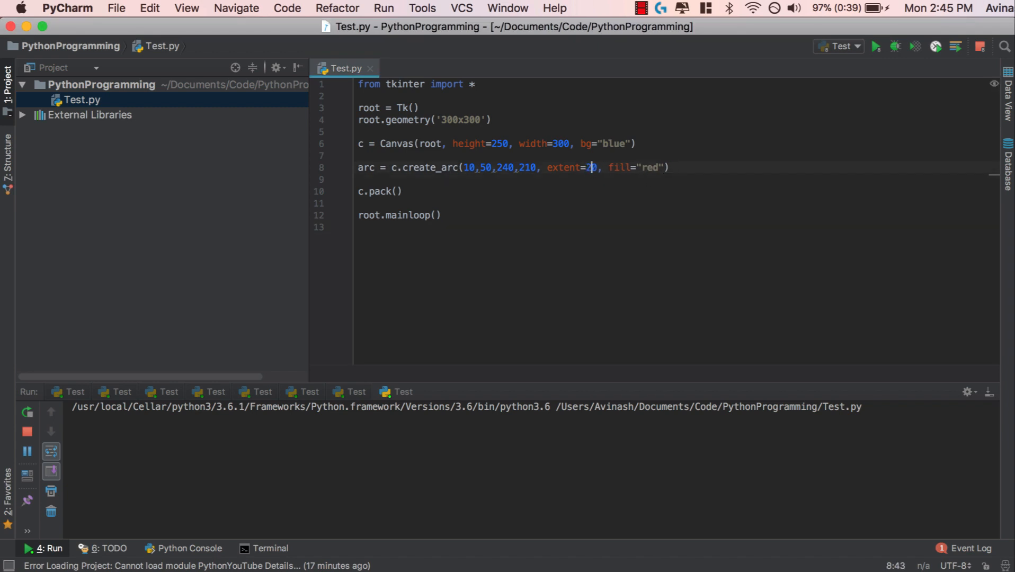
Step: Try arc extents 250 and 360, rerunning, and leave the extent at 359
text(50)
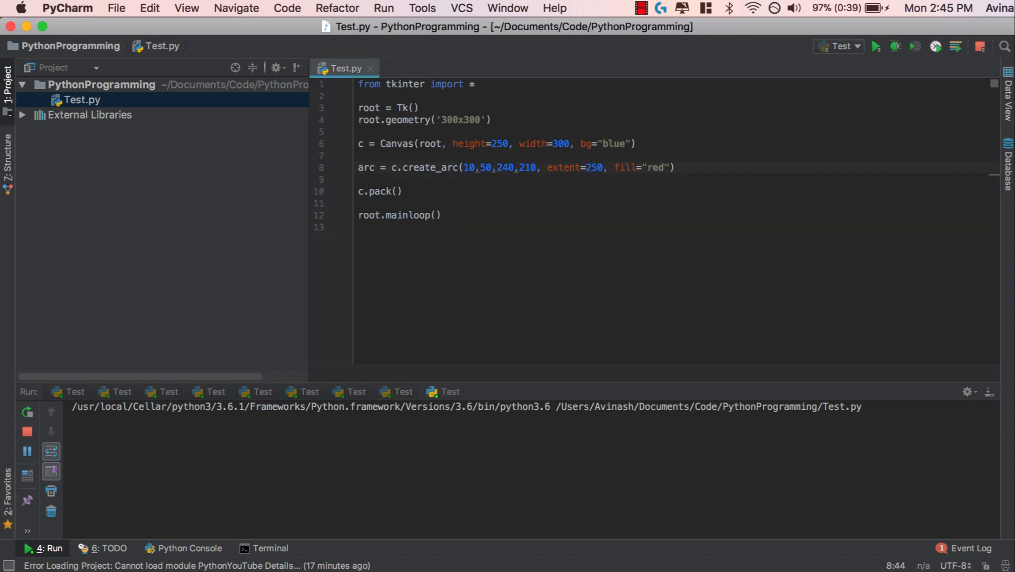
click(876, 45)
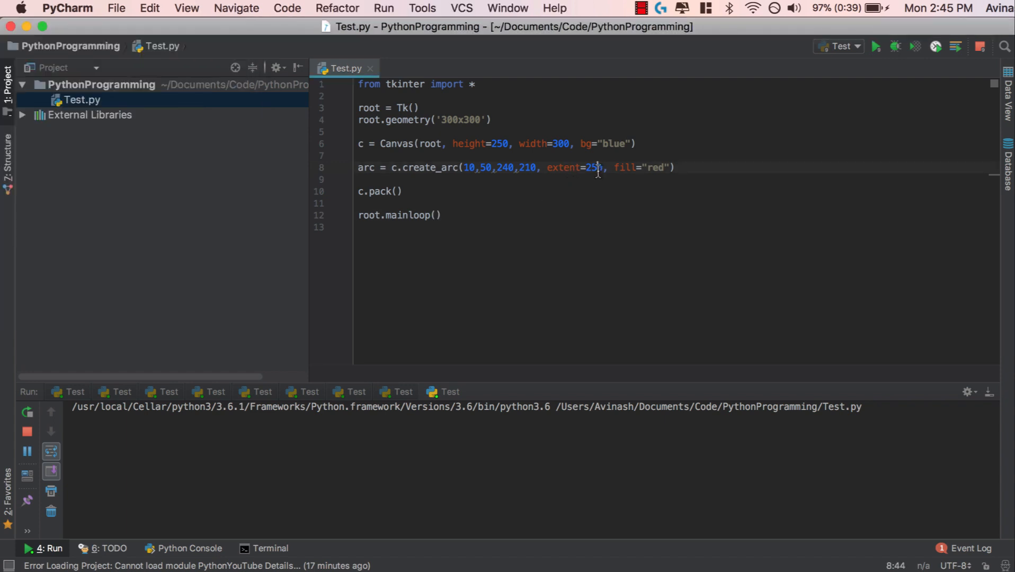
text(360)
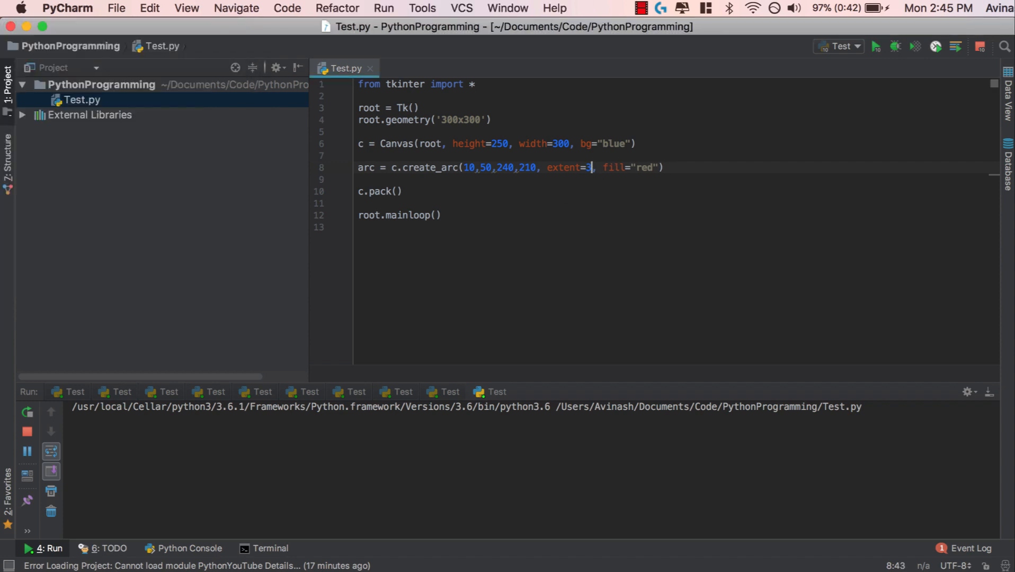
text(59)
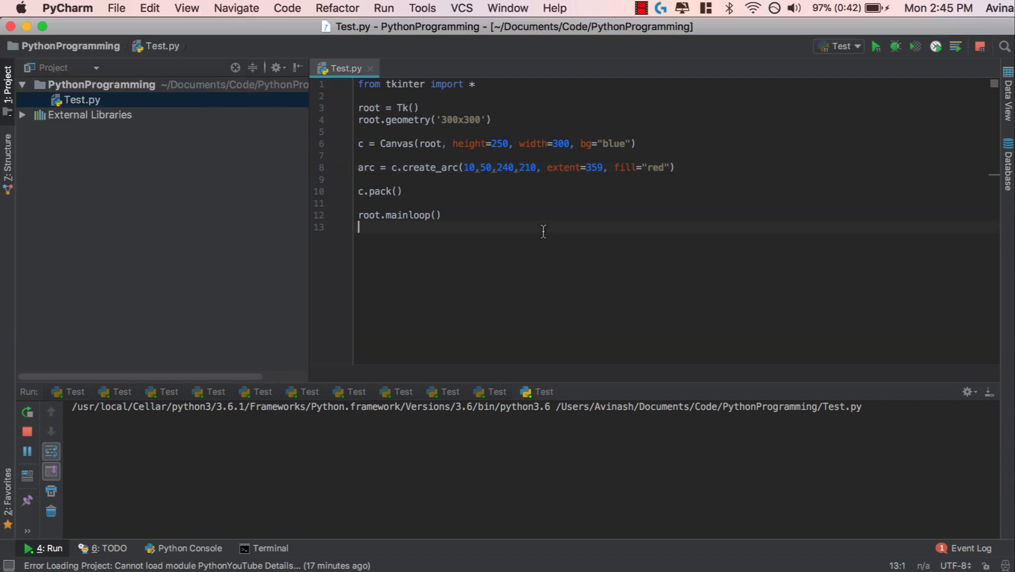
mouse_move(541, 229)
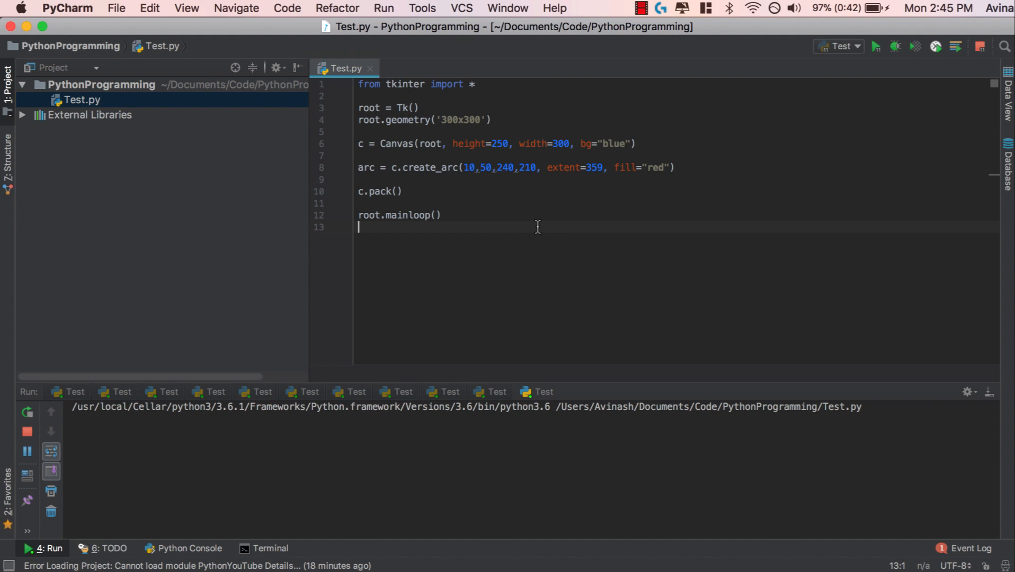
mouse_move(758, 224)
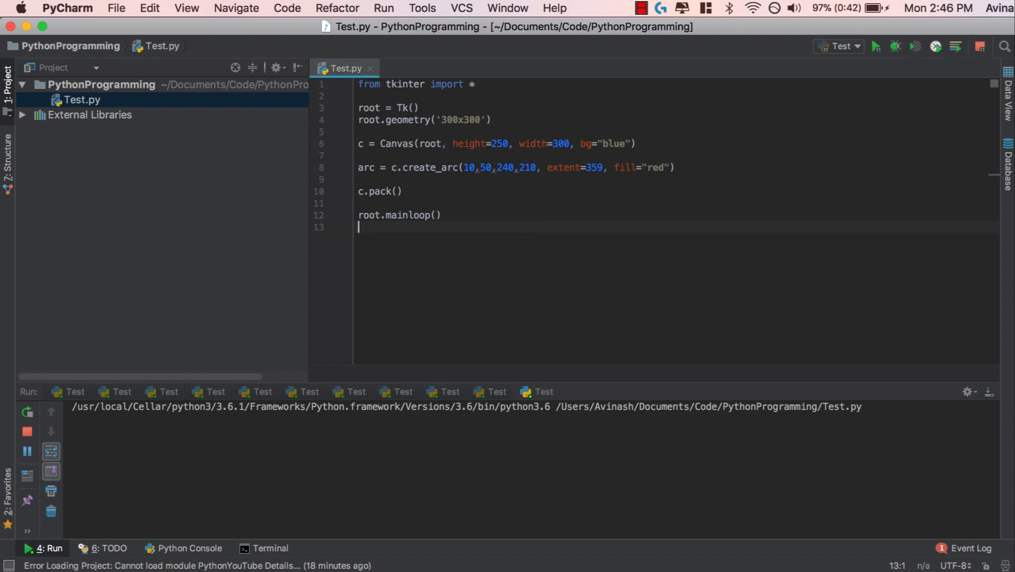
mouse_move(732, 300)
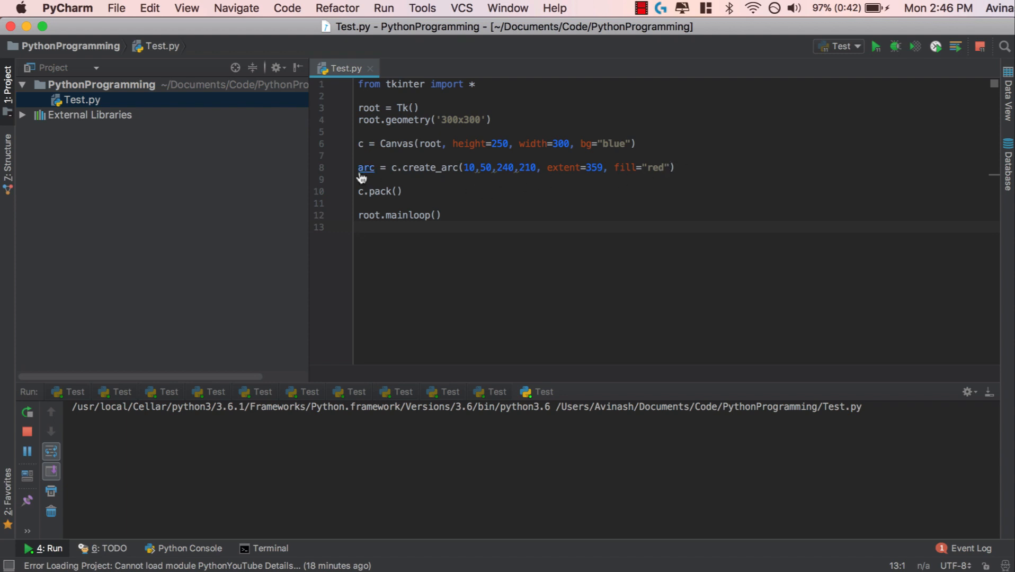
Step: Replace line 8 with r = c.create_rectangle(20,20,100,100,fill="red")
triple_click(454, 167)
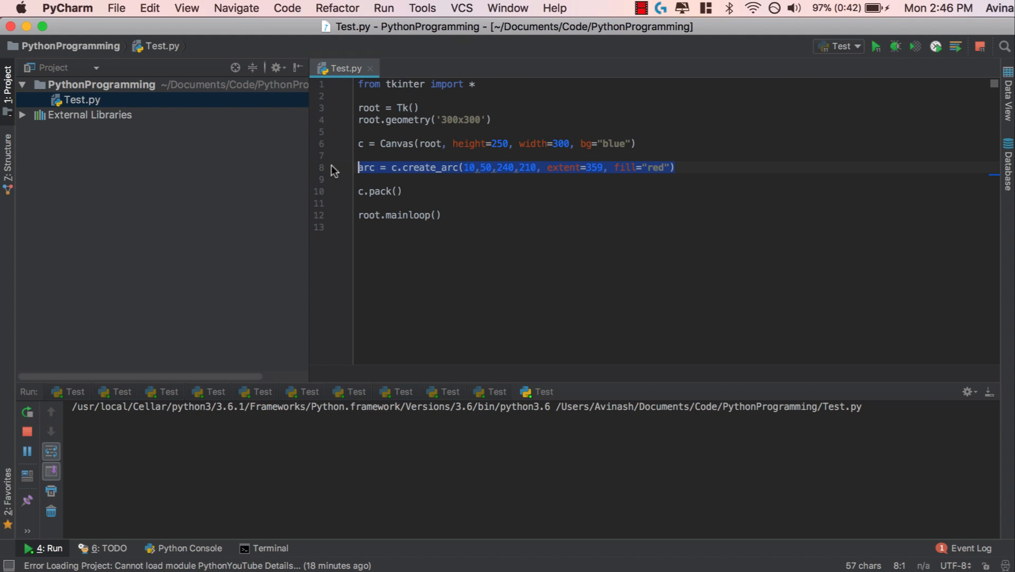
text(r =)
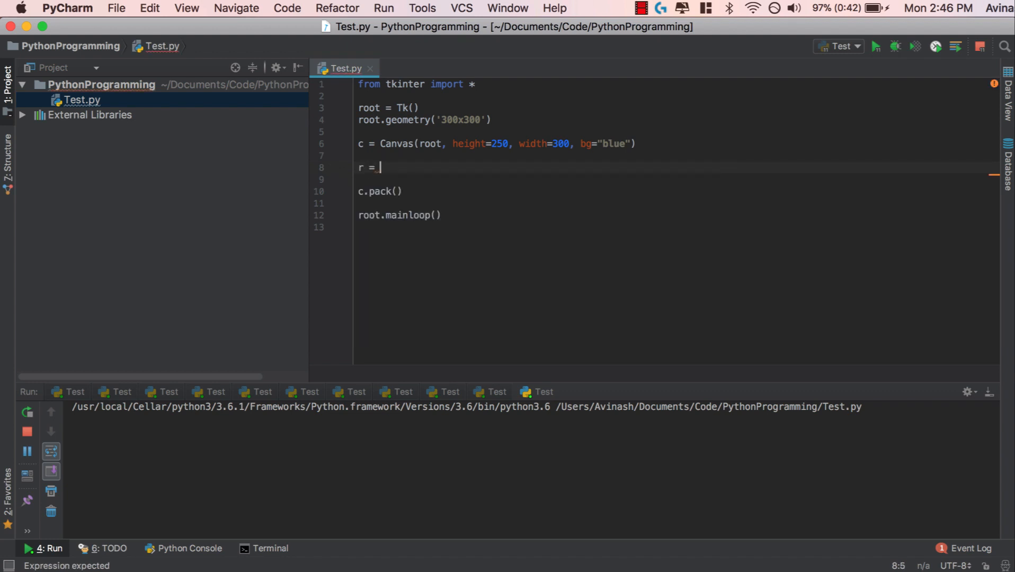
text(c.create_re)
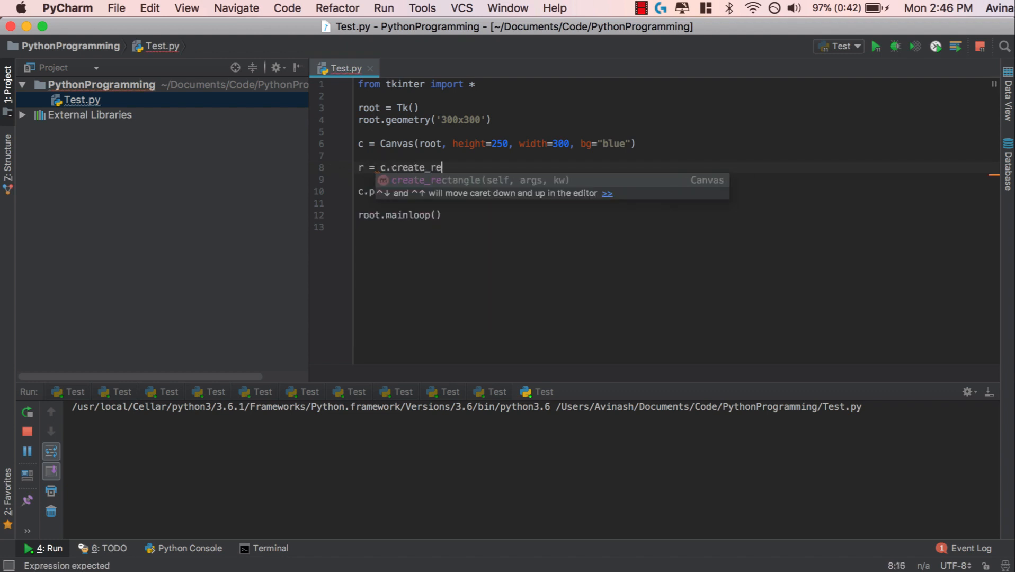
text(ctangle(20,20)
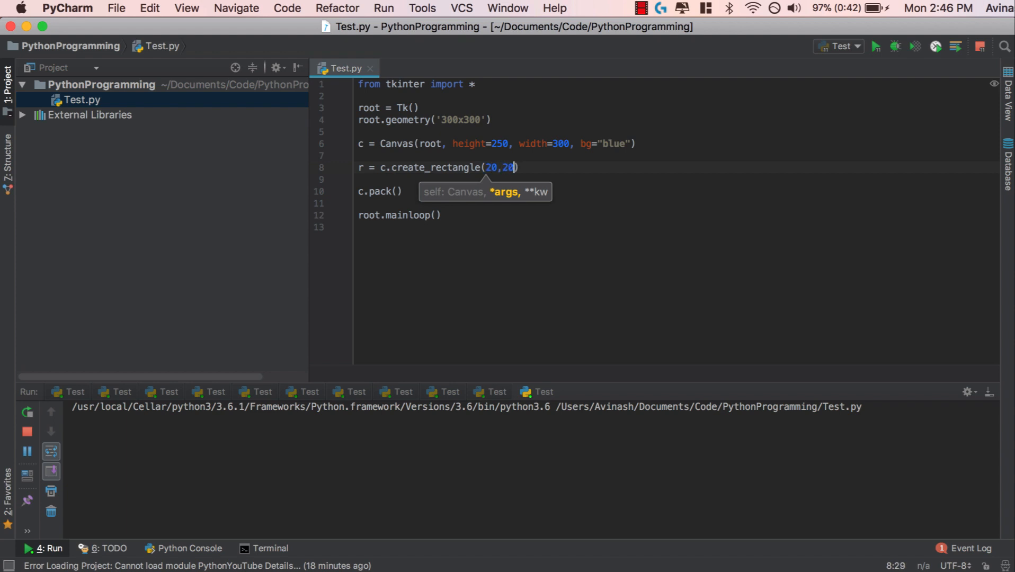
text(,100,100,)
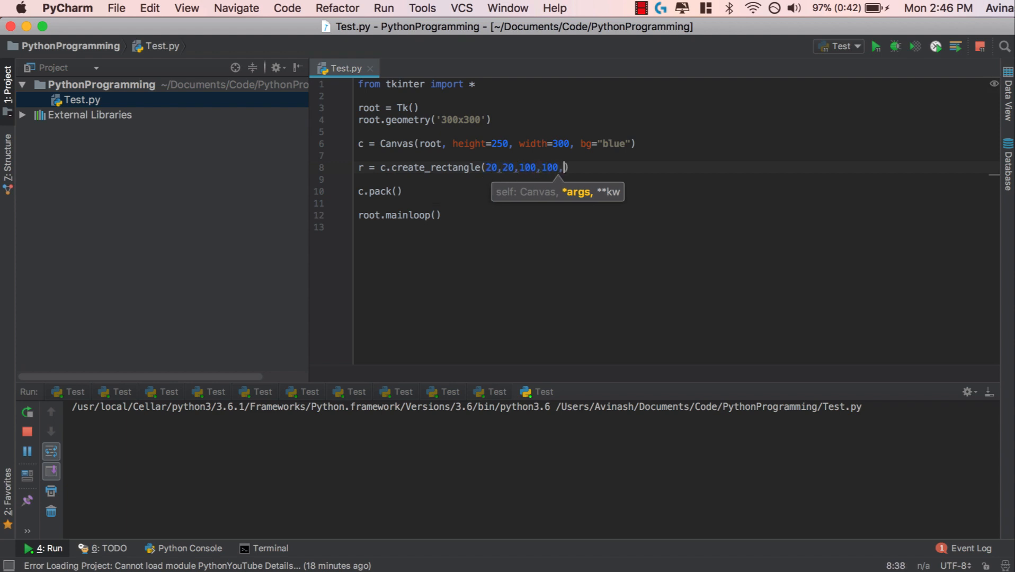
text(fill="red")
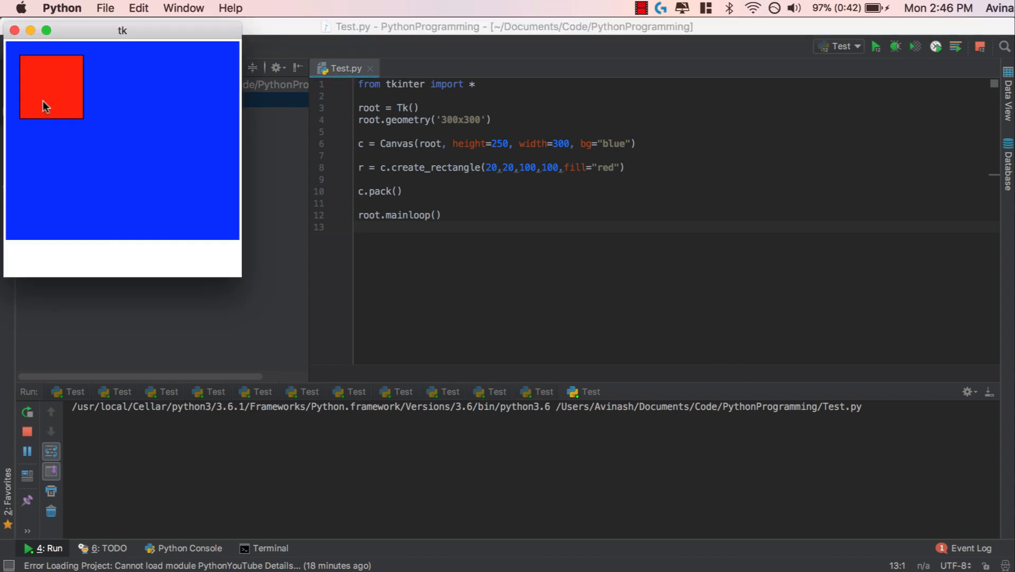
mouse_move(52, 110)
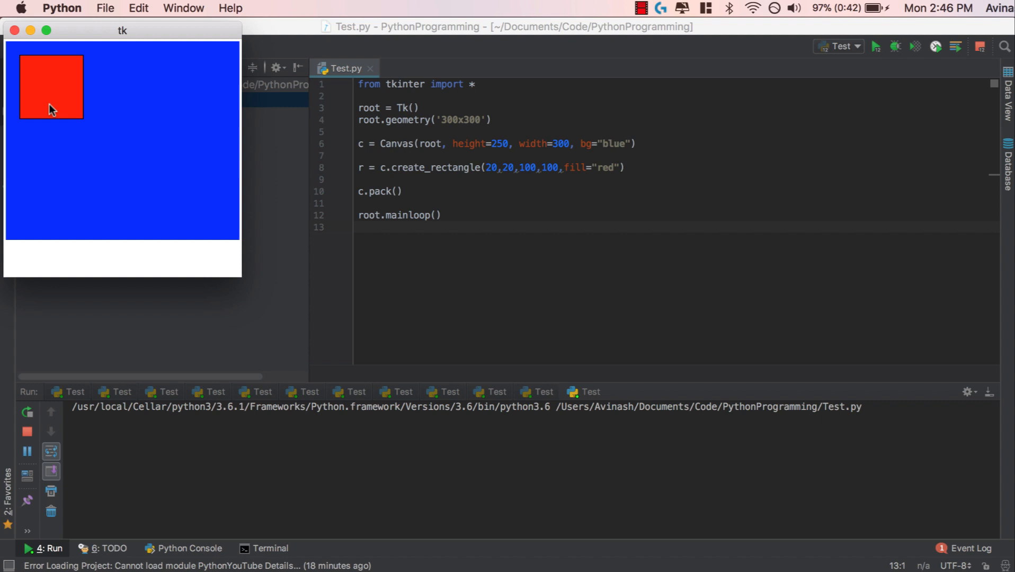